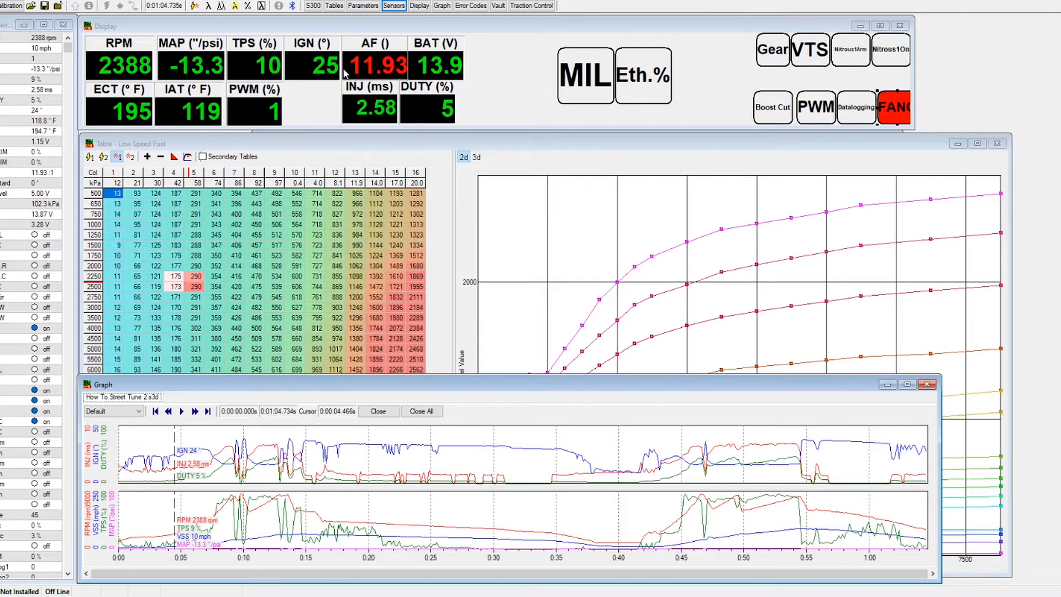
mouse_move(385, 79)
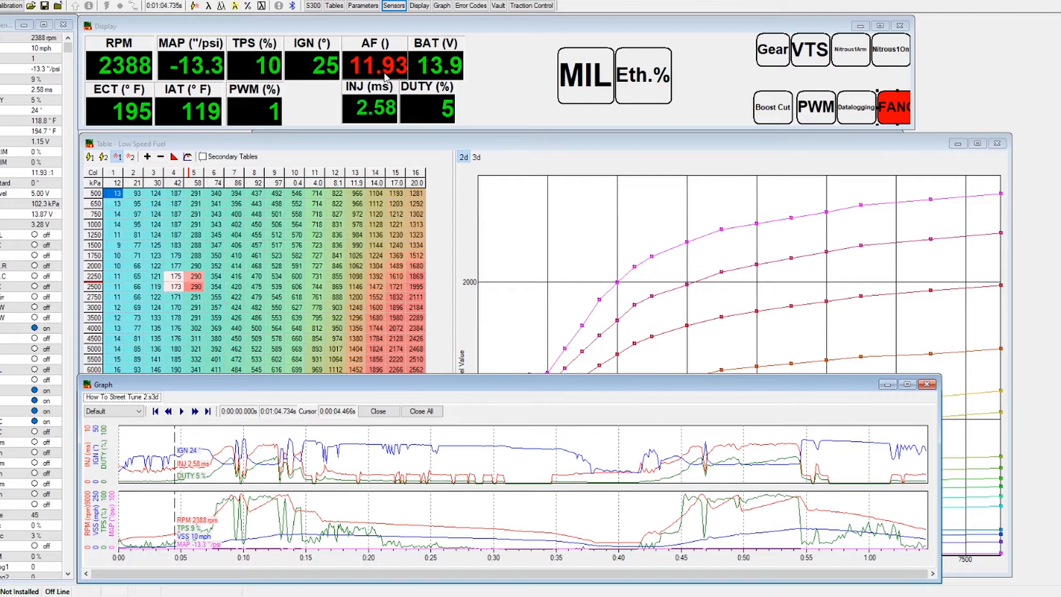
mouse_move(180, 283)
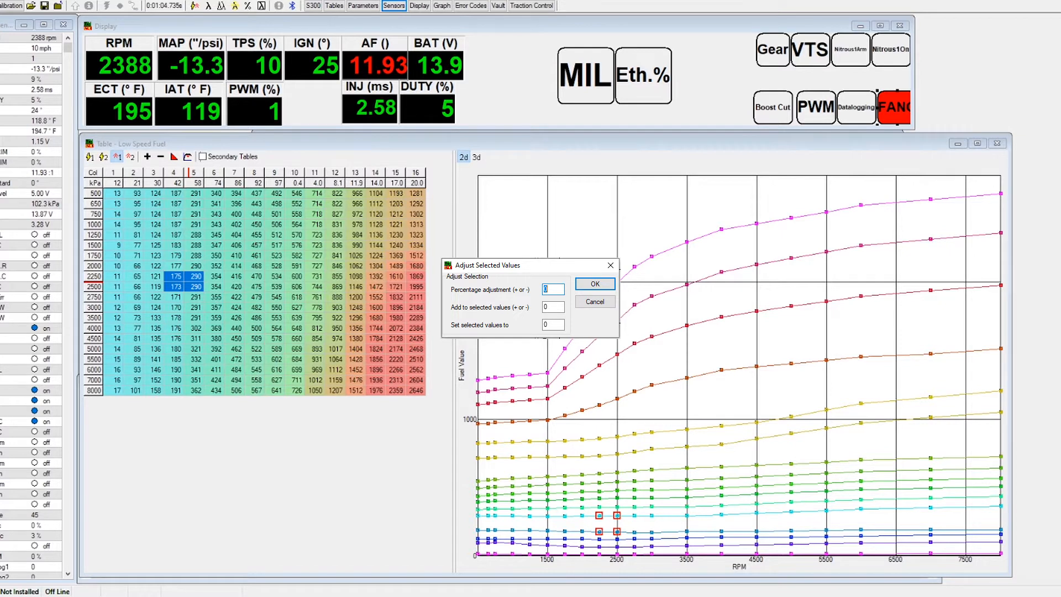
Apply the negative percentage to columns 4–5 from 2250 rpm, extend to 8000 rpm and apply again
left_click(594, 284)
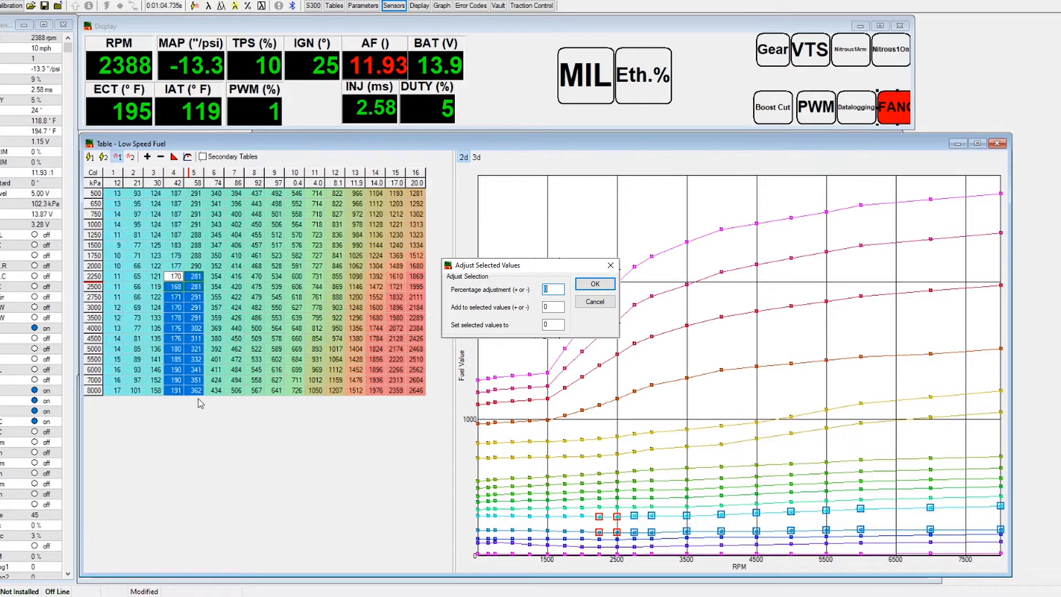
left_click(594, 284)
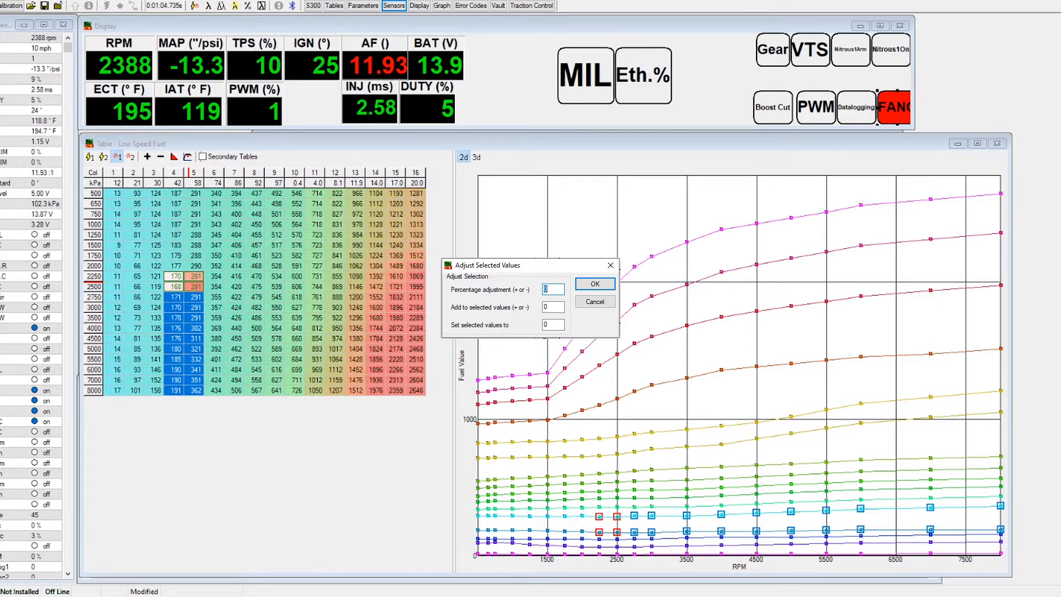
left_click(594, 283)
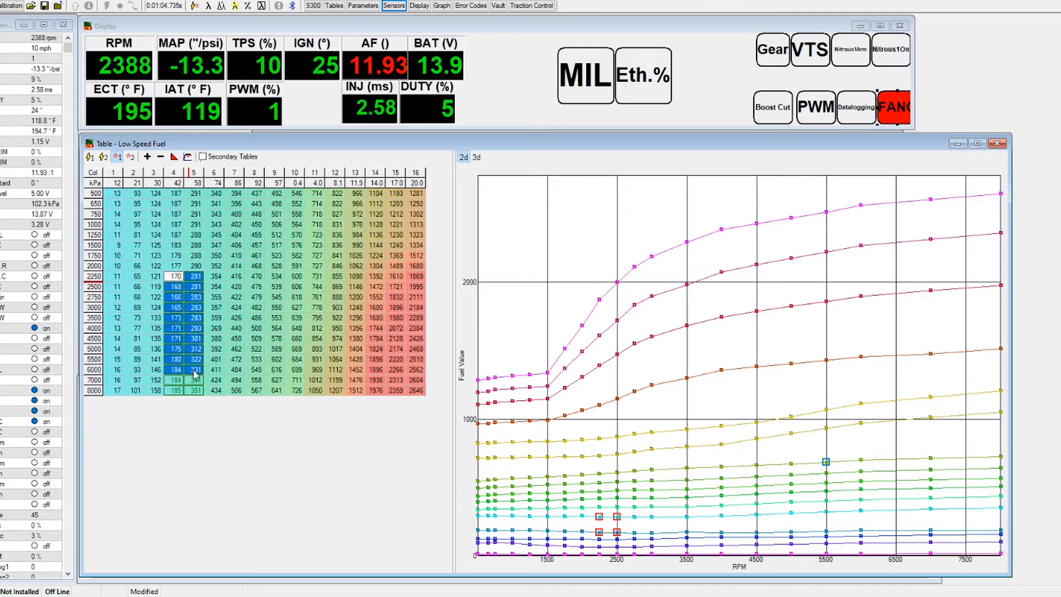
left_click(441, 5)
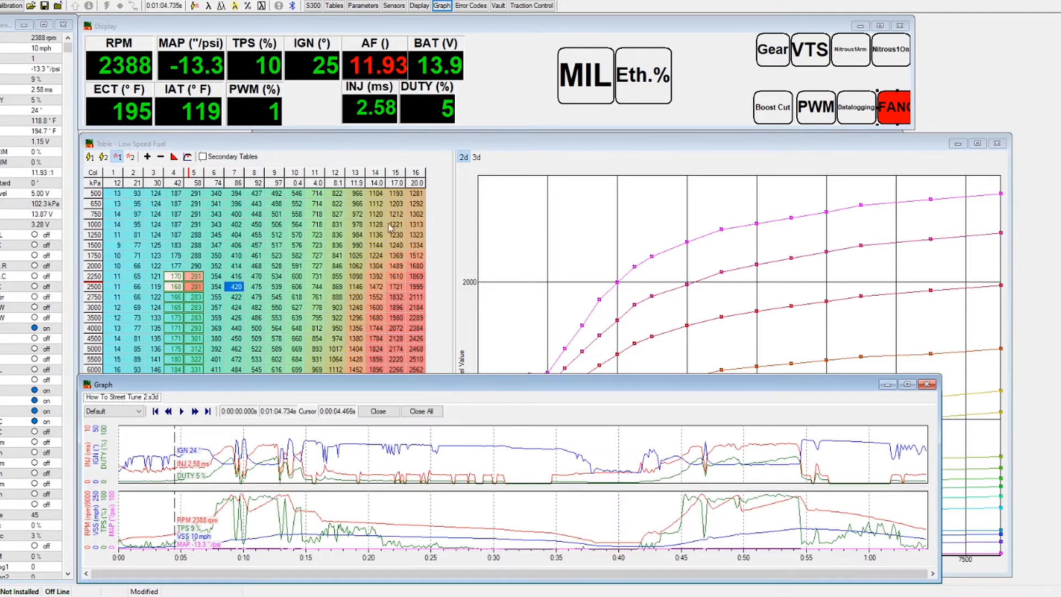
mouse_move(178, 494)
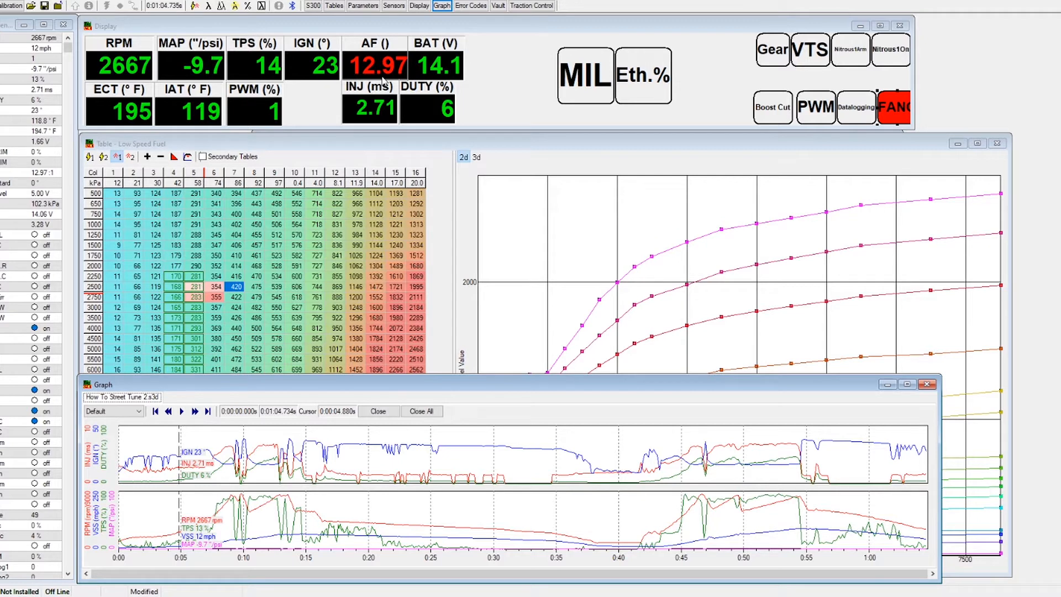
mouse_move(335, 227)
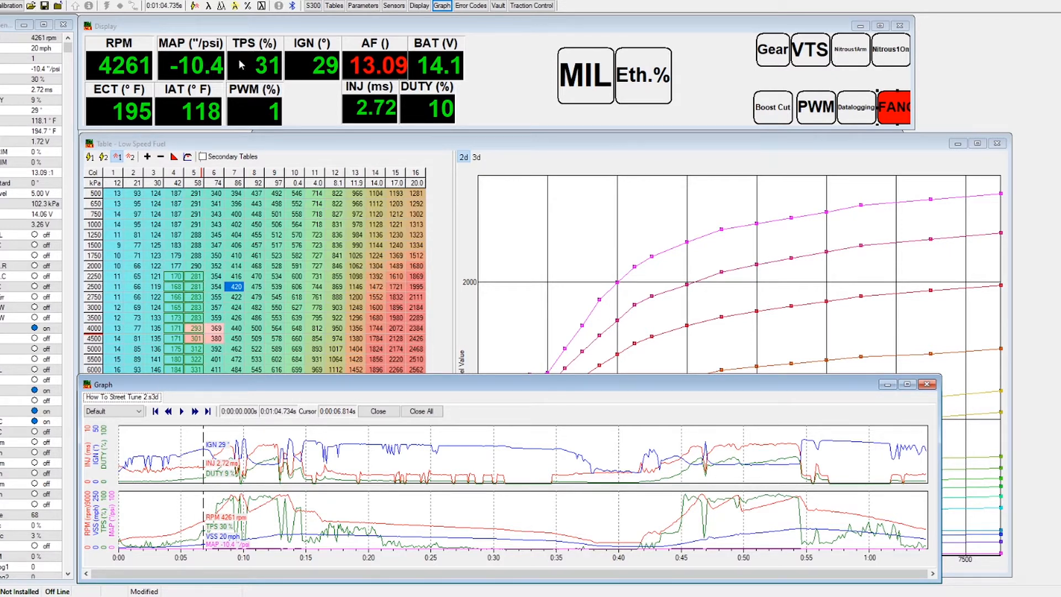
mouse_move(257, 88)
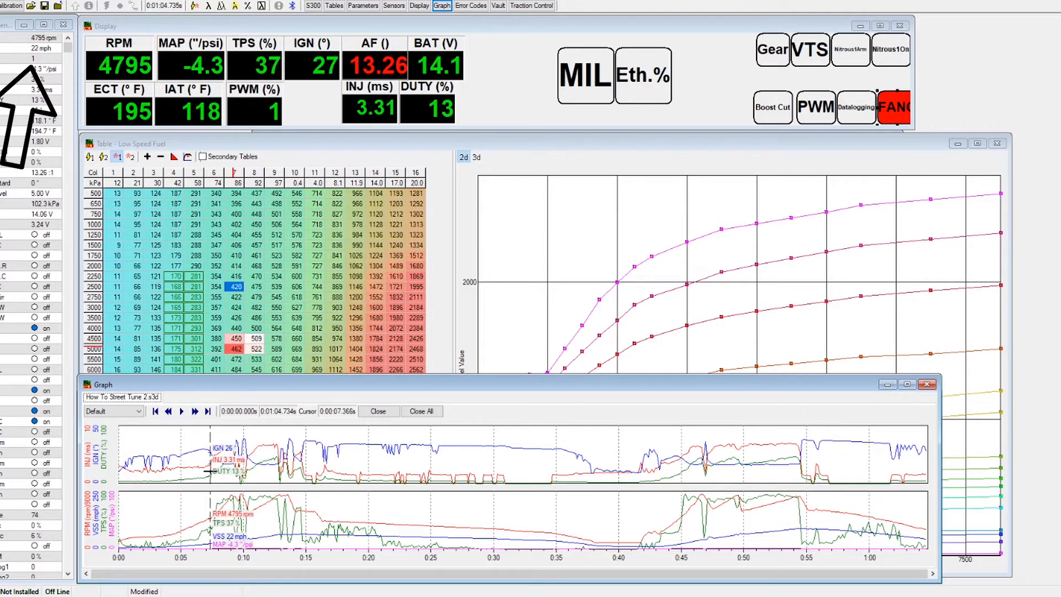
Step the datalog cursor forward to about 4800 rpm over the Low Speed Fuel table
left_click(131, 156)
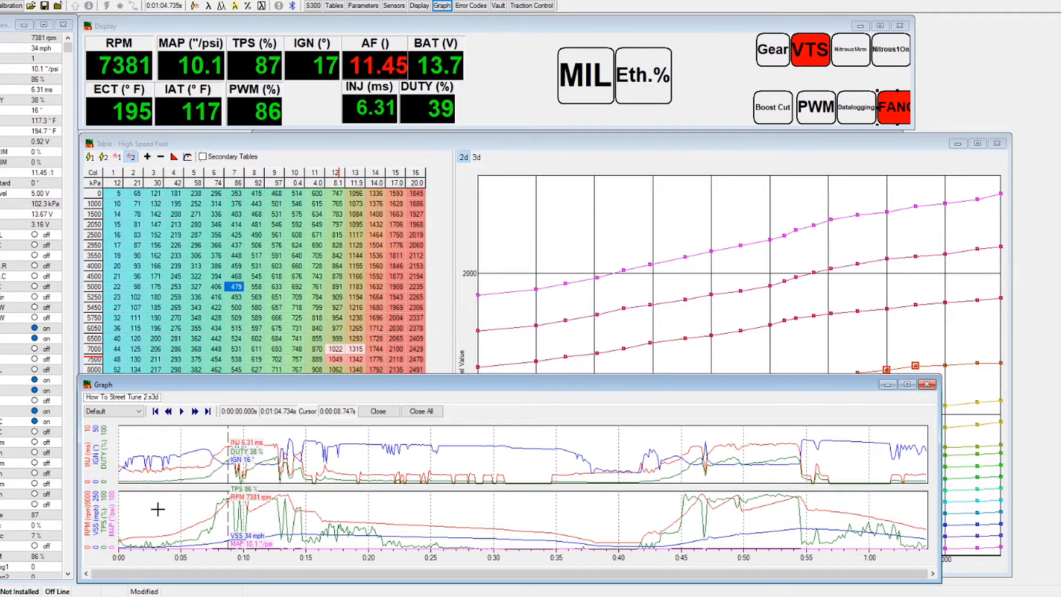
mouse_move(184, 463)
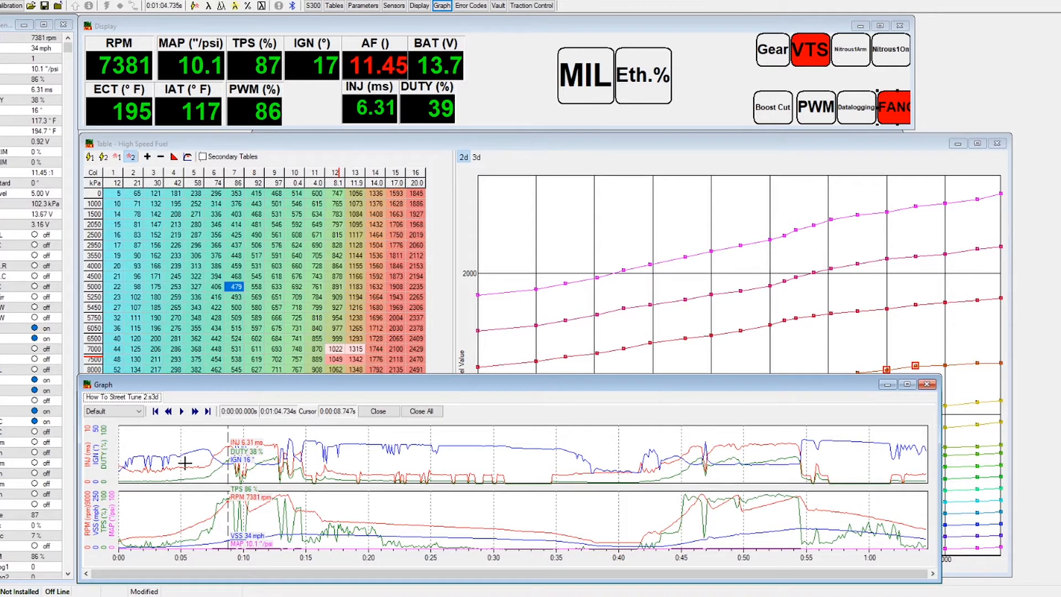
mouse_move(203, 535)
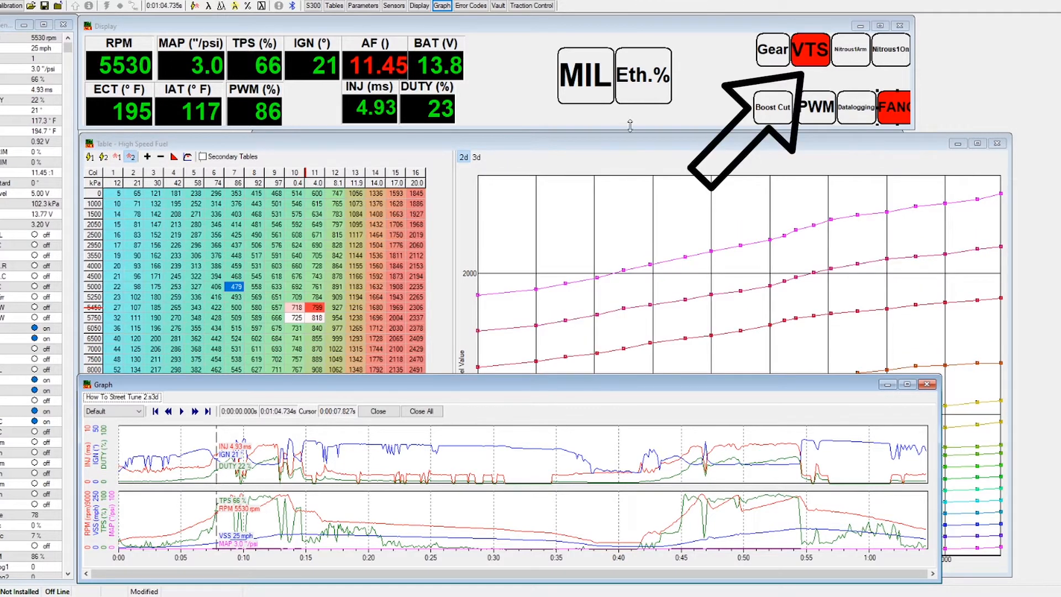
mouse_move(822, 66)
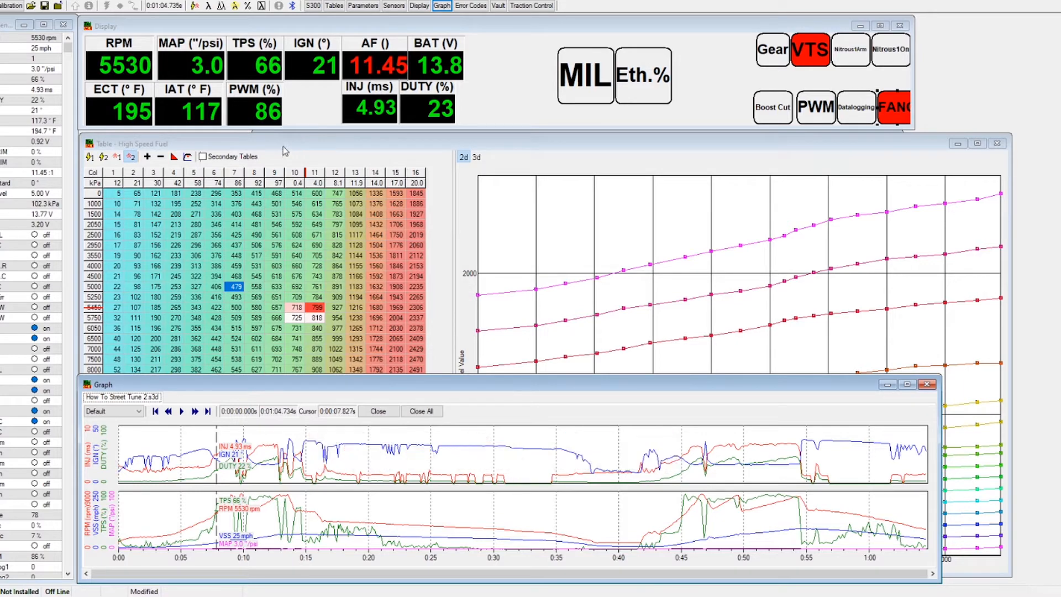
Step the Graph cursor forward through third gear to about 8400 rpm on High Speed Fuel
left_click(599, 20)
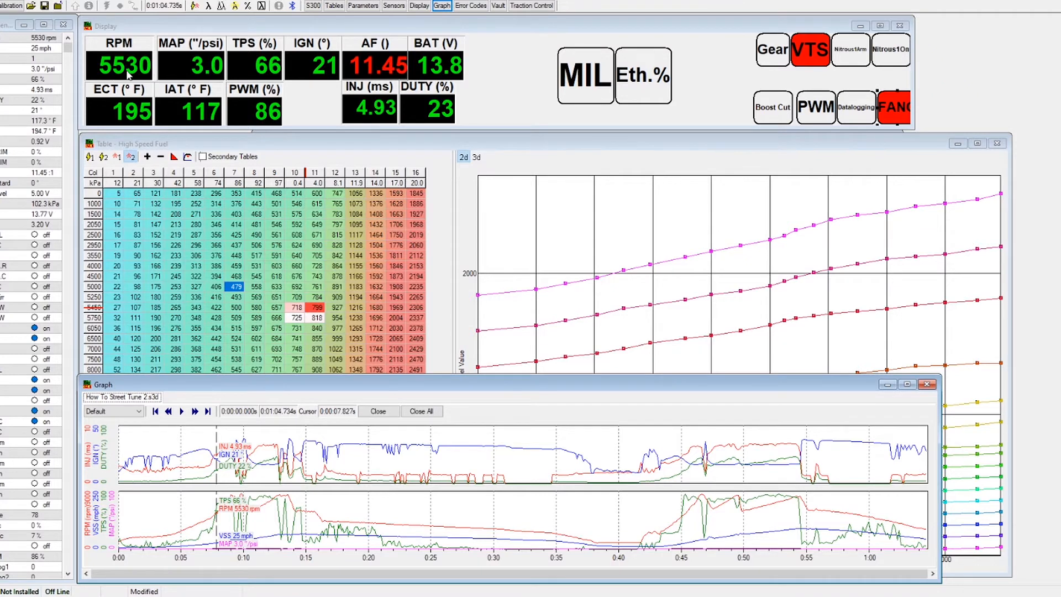
mouse_move(211, 68)
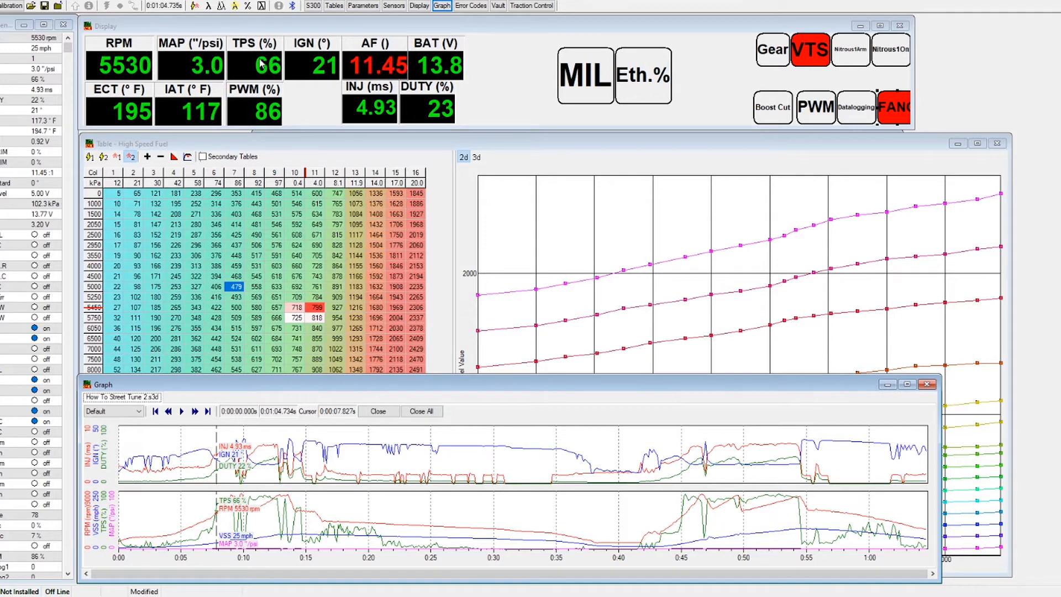
mouse_move(393, 67)
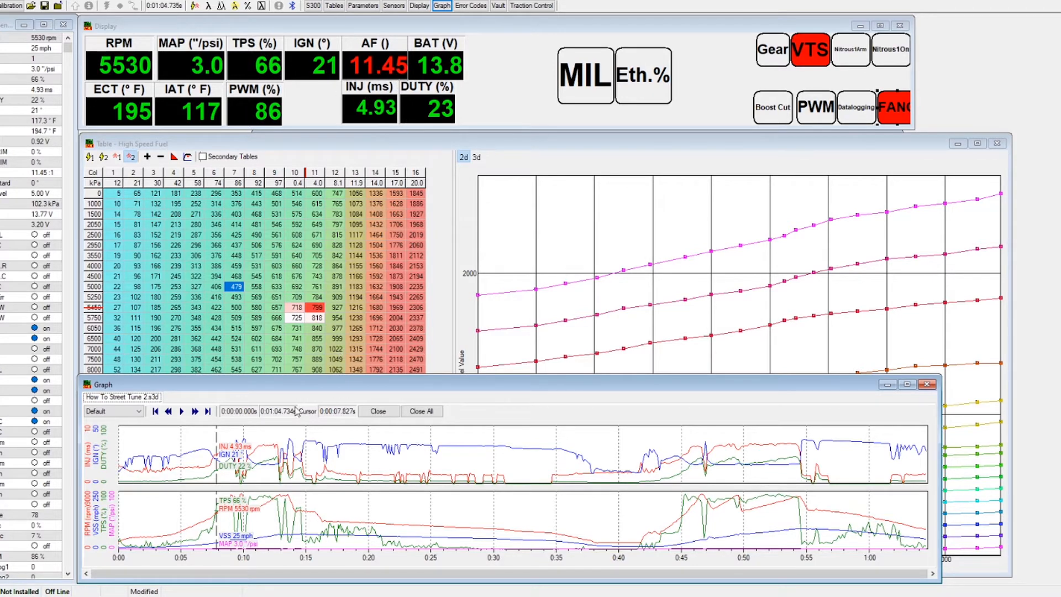
mouse_move(216, 475)
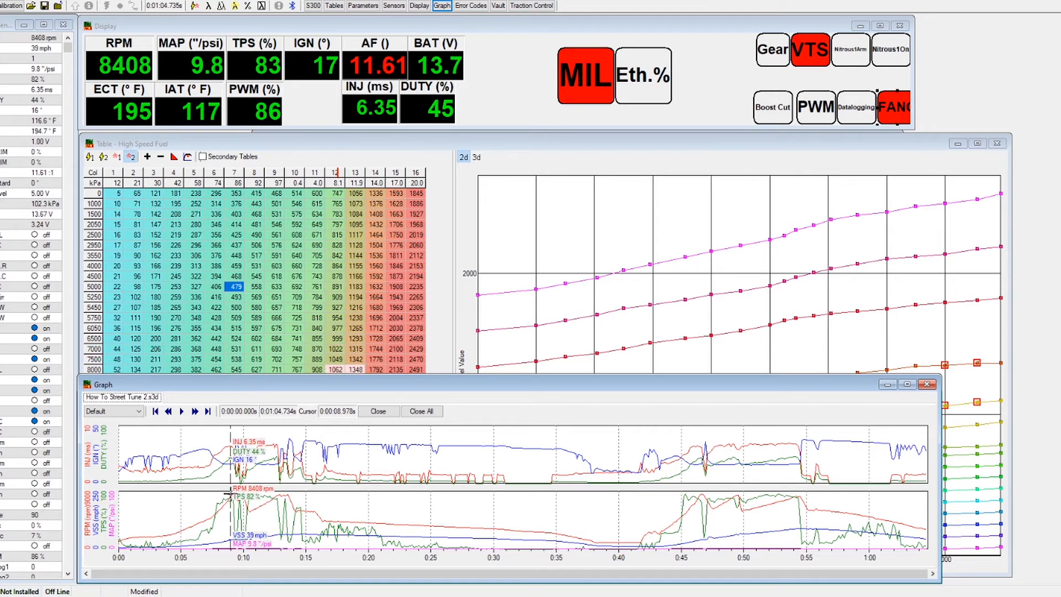
mouse_move(98, 105)
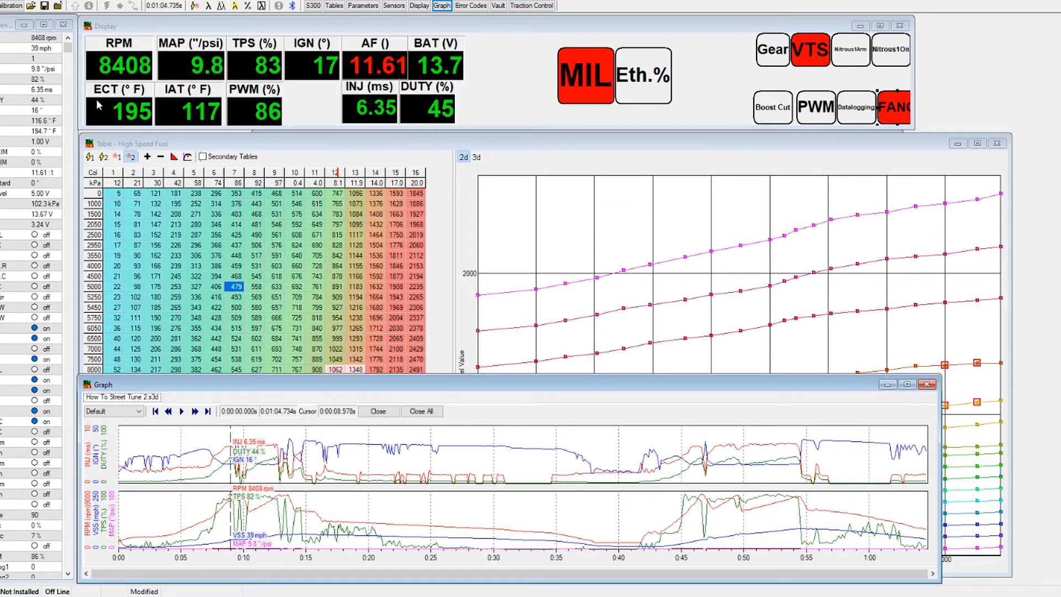
mouse_move(206, 73)
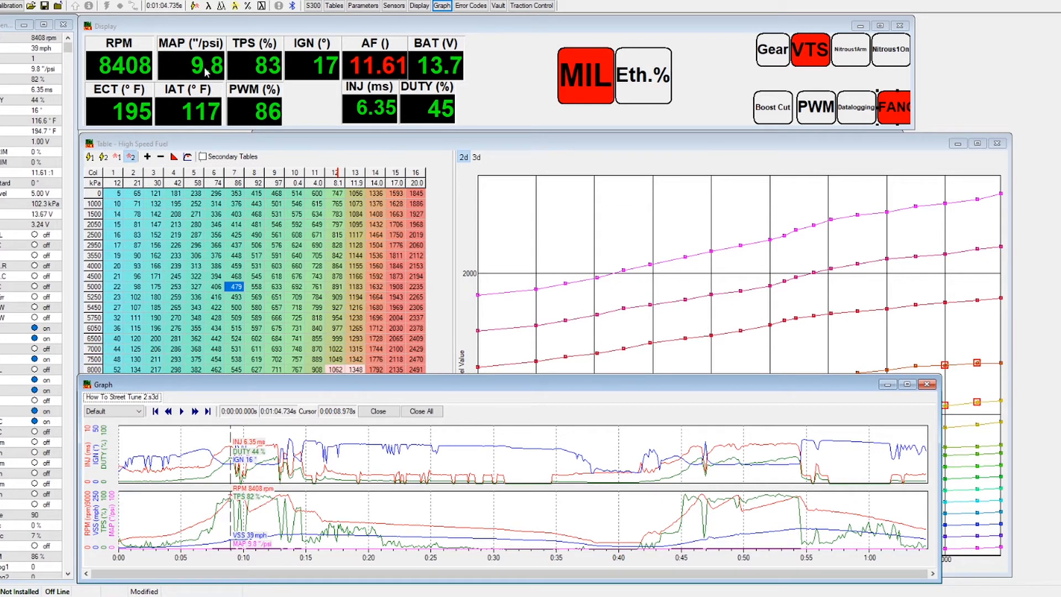
mouse_move(389, 61)
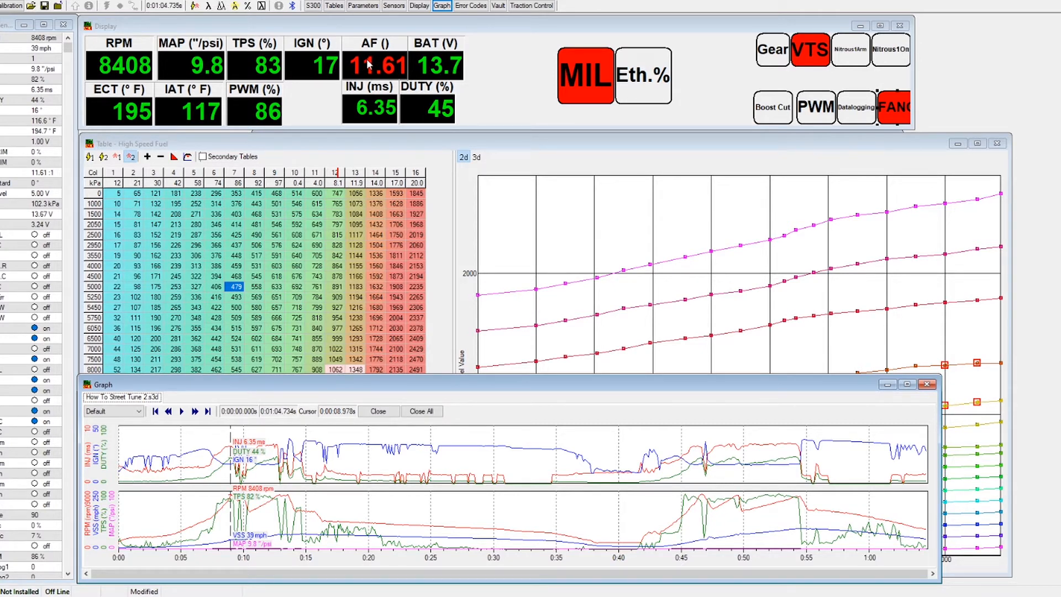
mouse_move(432, 71)
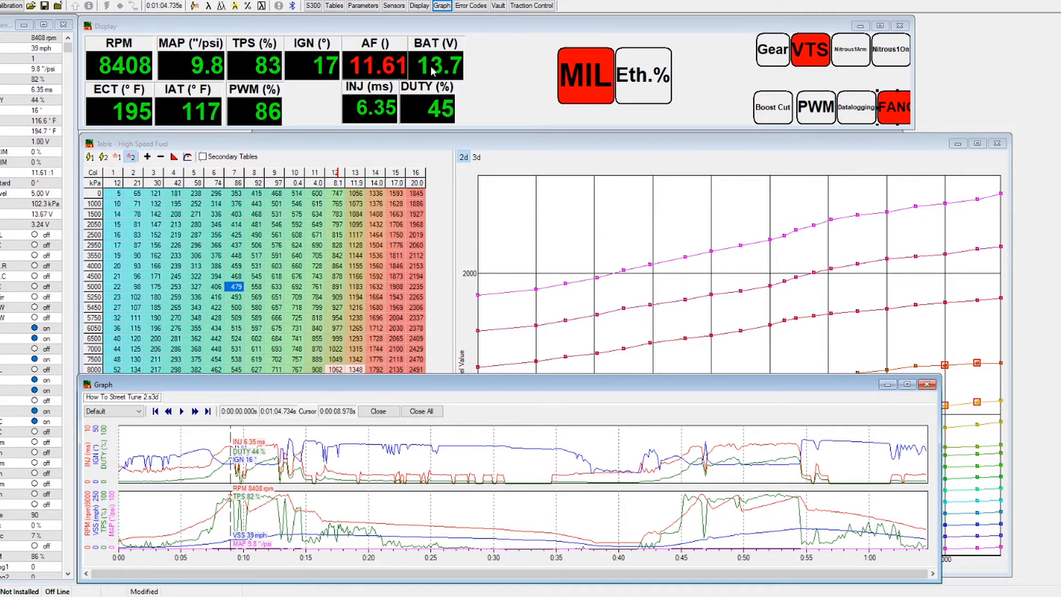
mouse_move(297, 213)
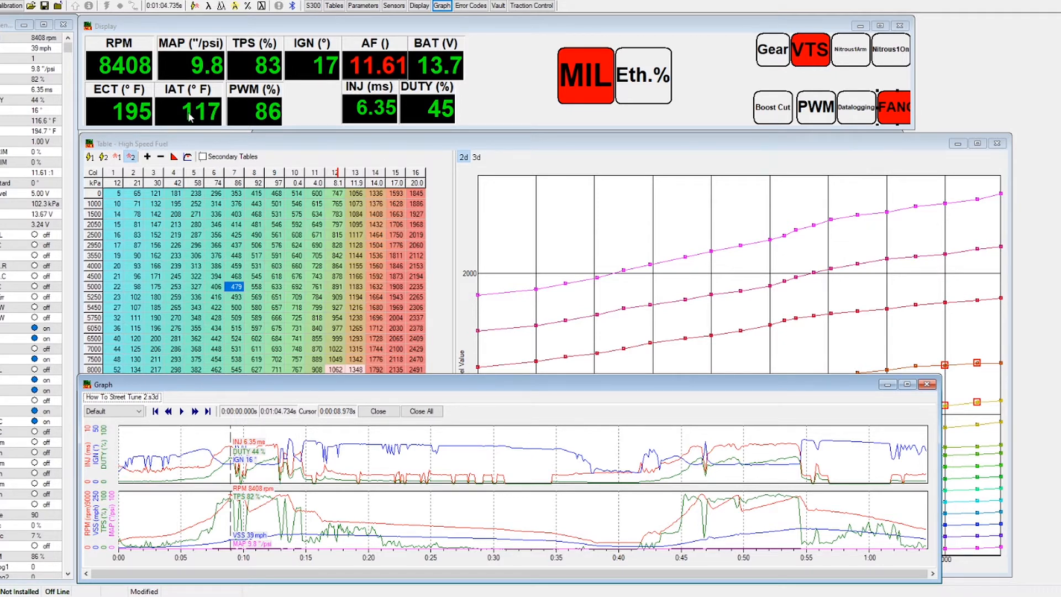
mouse_move(364, 143)
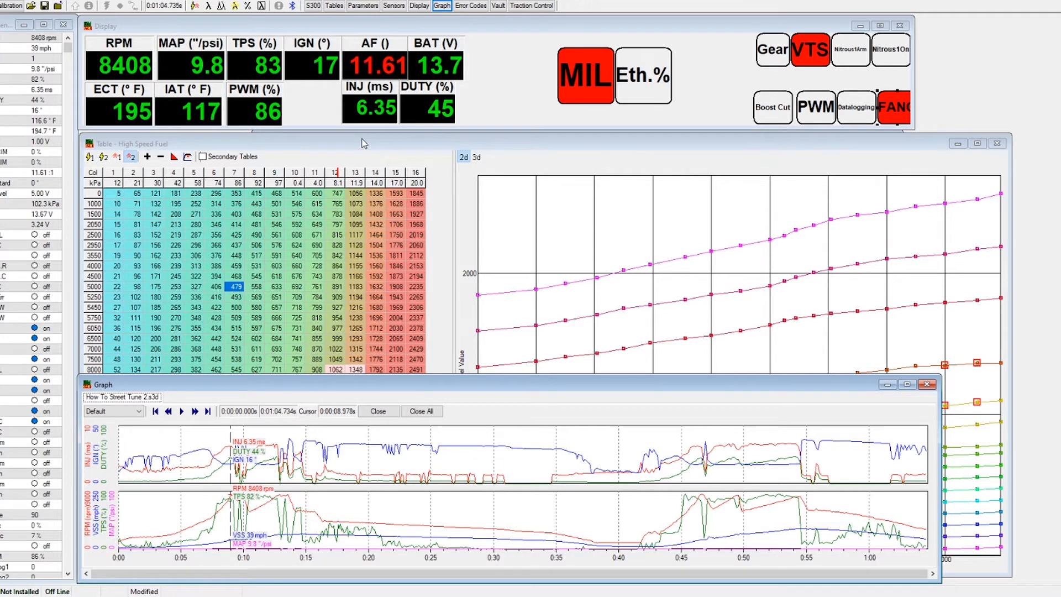
mouse_move(296, 112)
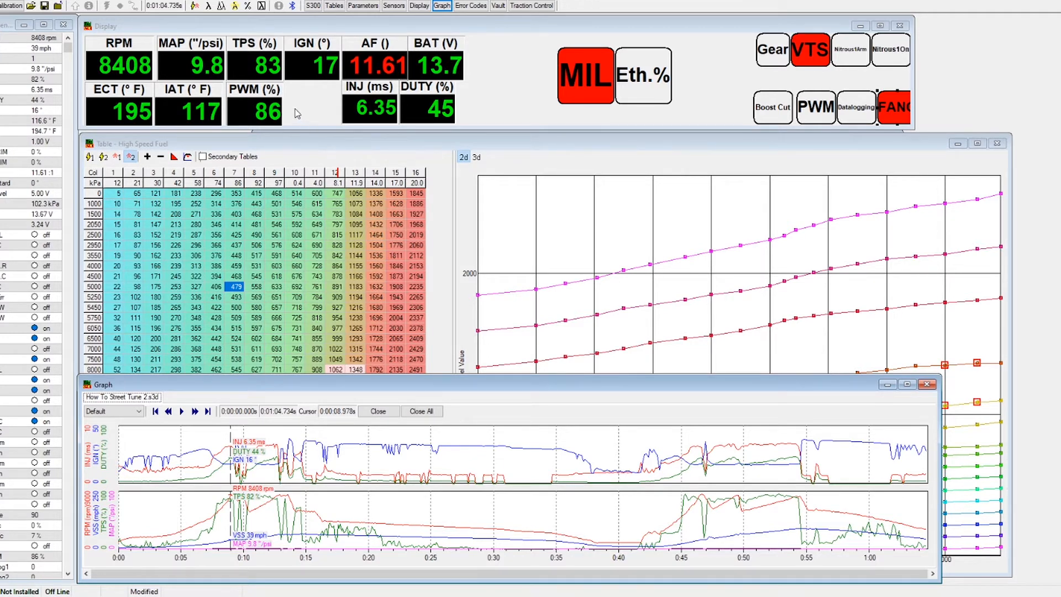
mouse_move(255, 121)
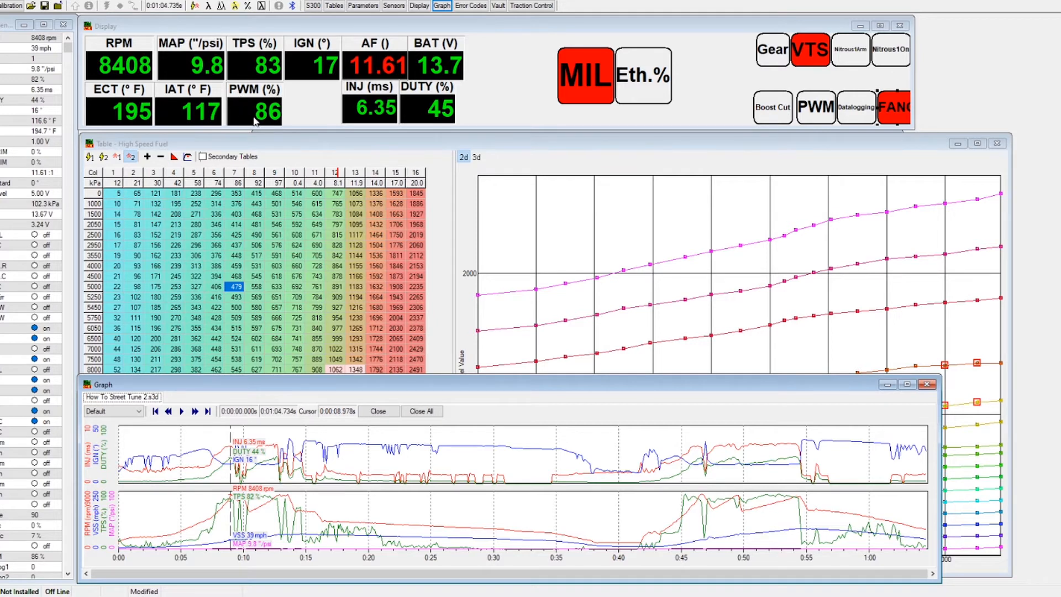
mouse_move(222, 477)
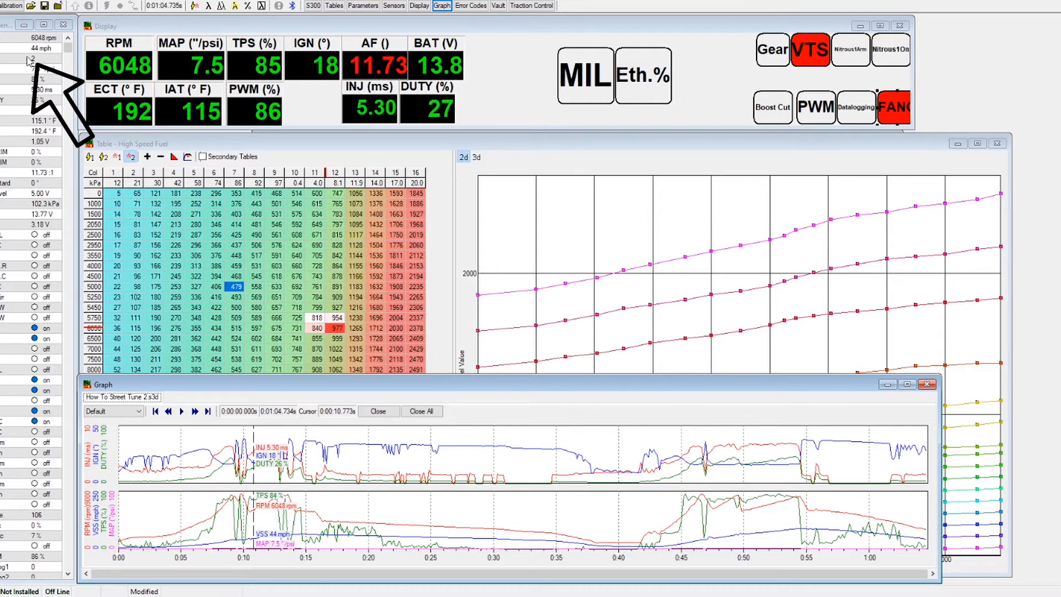
mouse_move(305, 108)
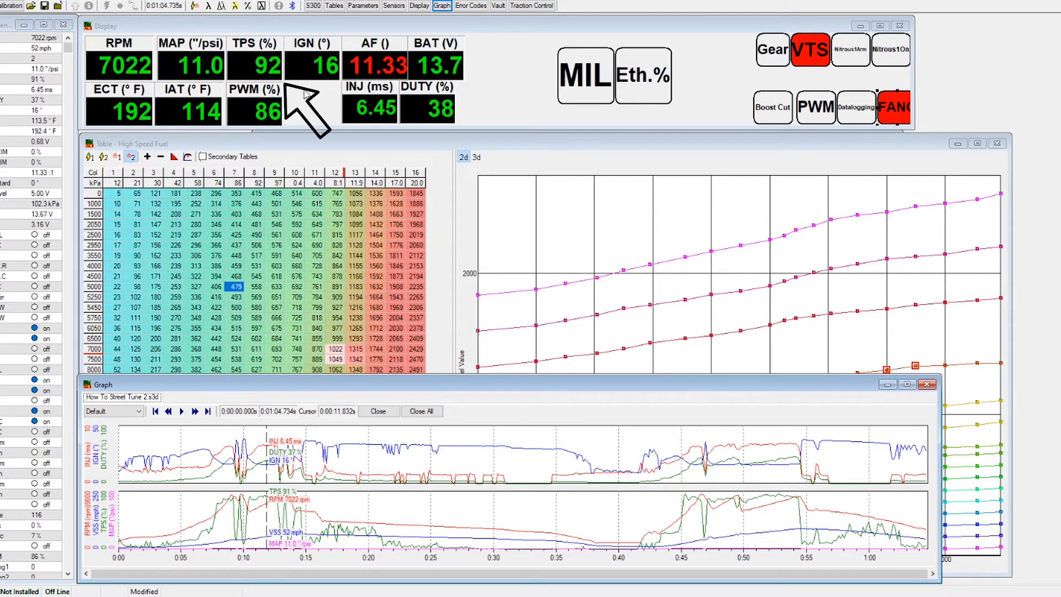
mouse_move(160, 55)
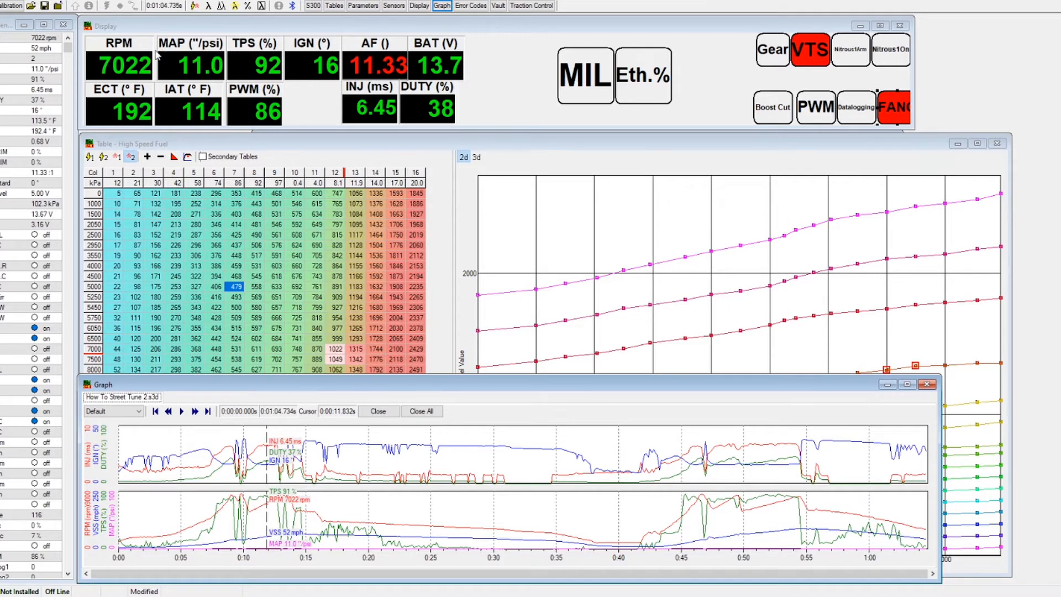
mouse_move(362, 44)
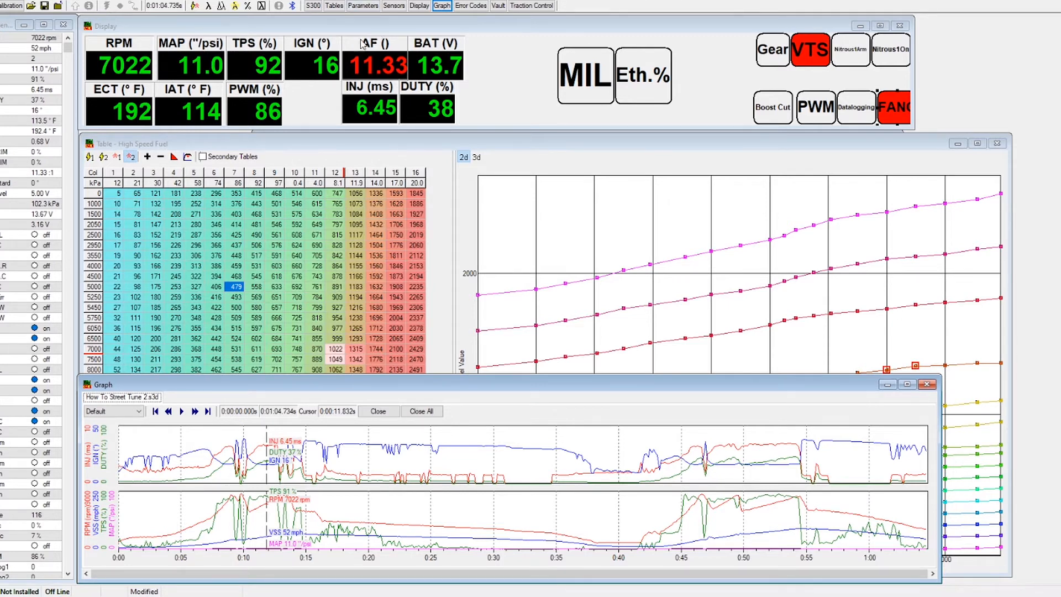
mouse_move(360, 83)
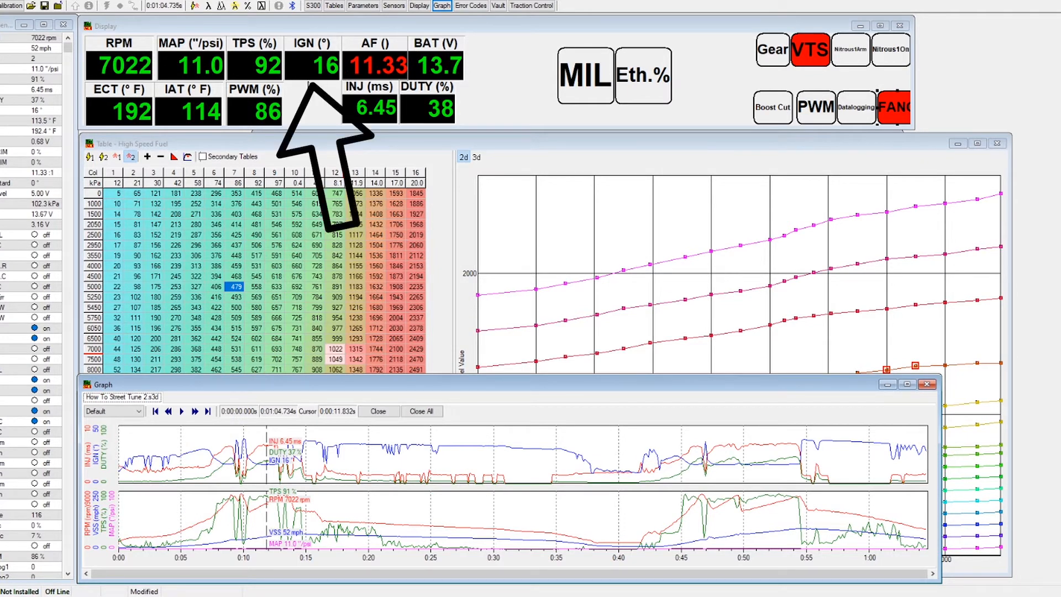
mouse_move(329, 86)
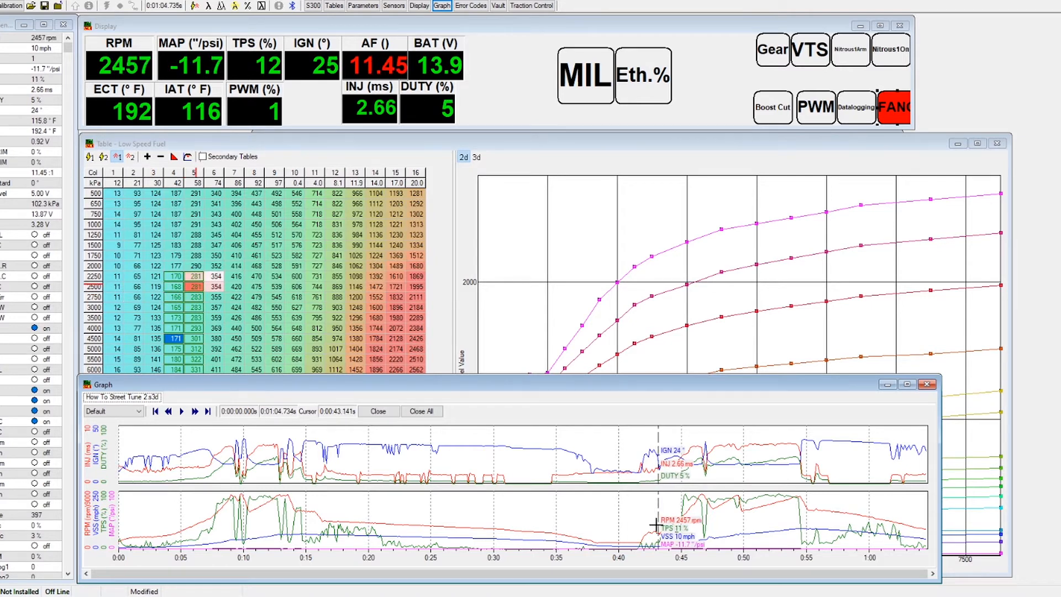
mouse_move(663, 550)
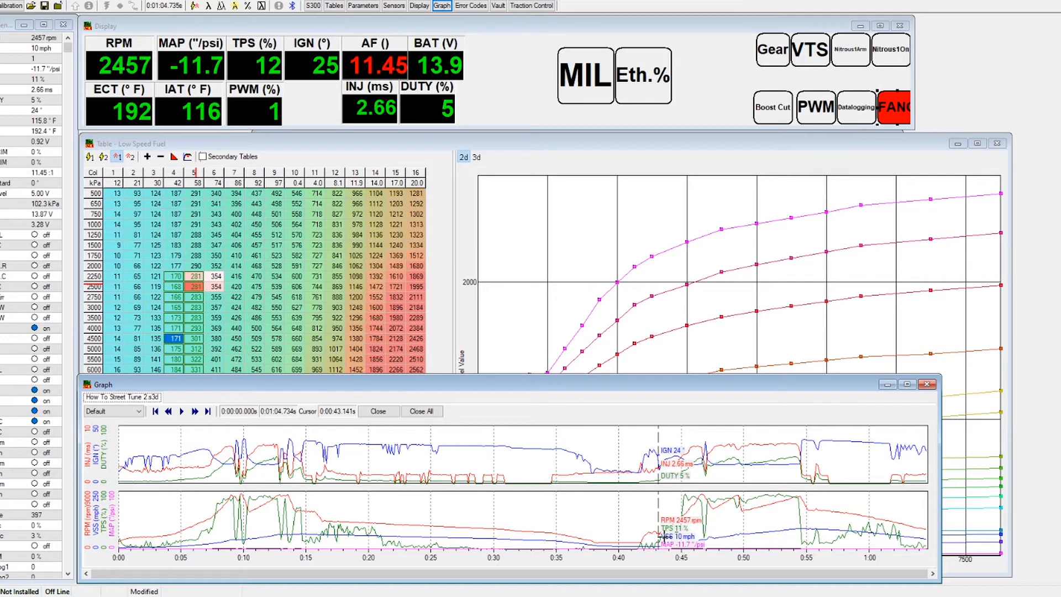
mouse_move(662, 510)
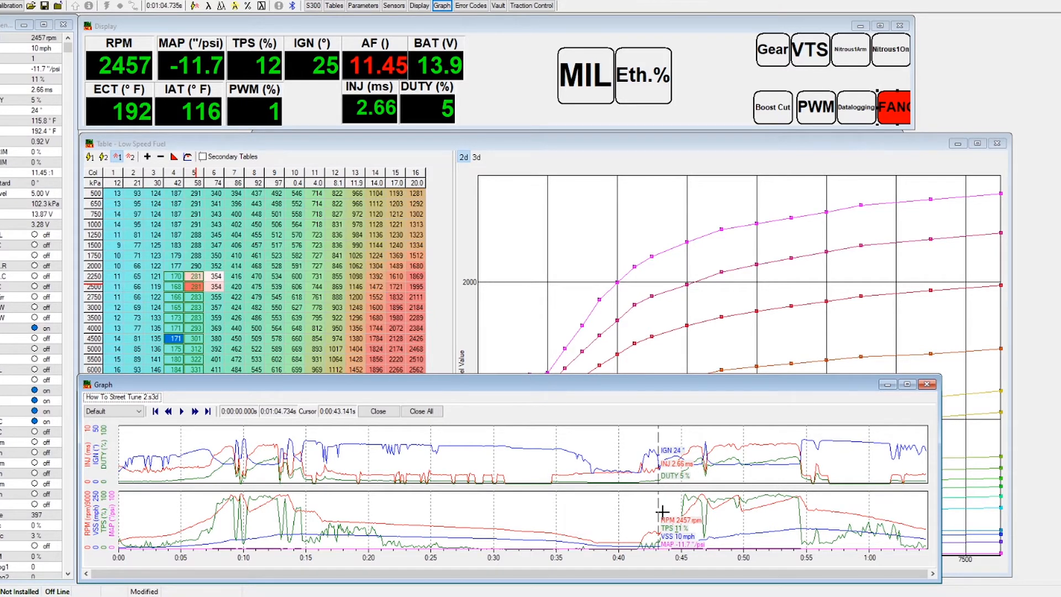
mouse_move(653, 462)
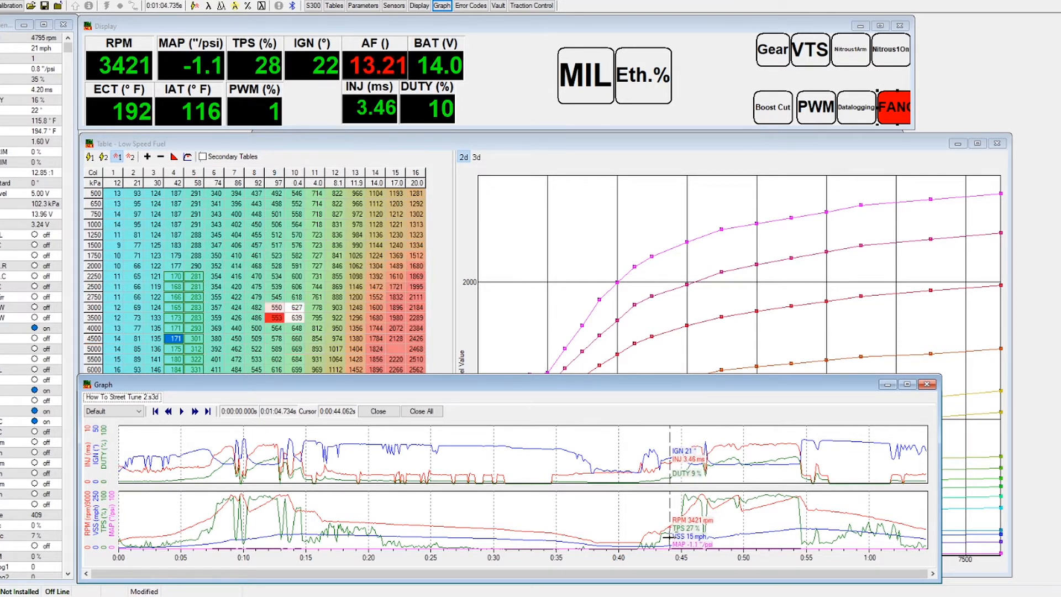
mouse_move(682, 488)
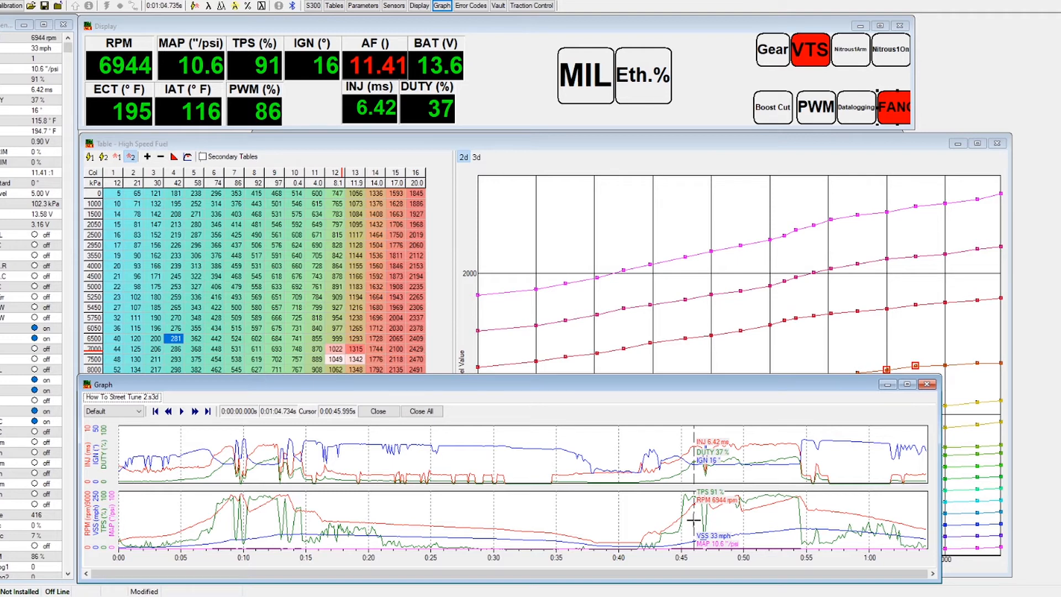
mouse_move(953, 495)
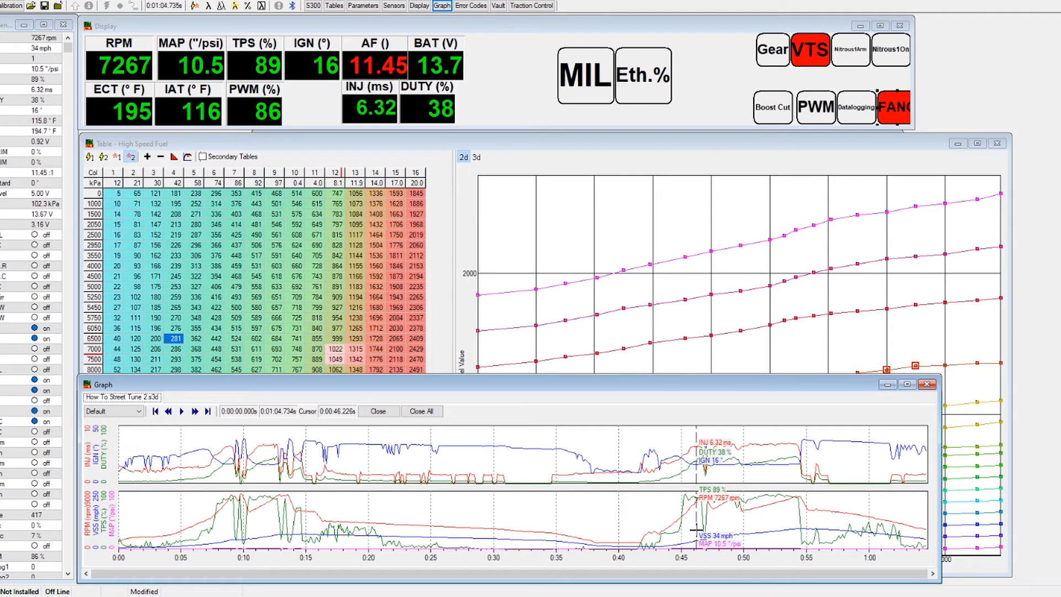
Bring the High Speed Fuel table to the front at the boosted high-rpm pull near 46 s
left_click(926, 385)
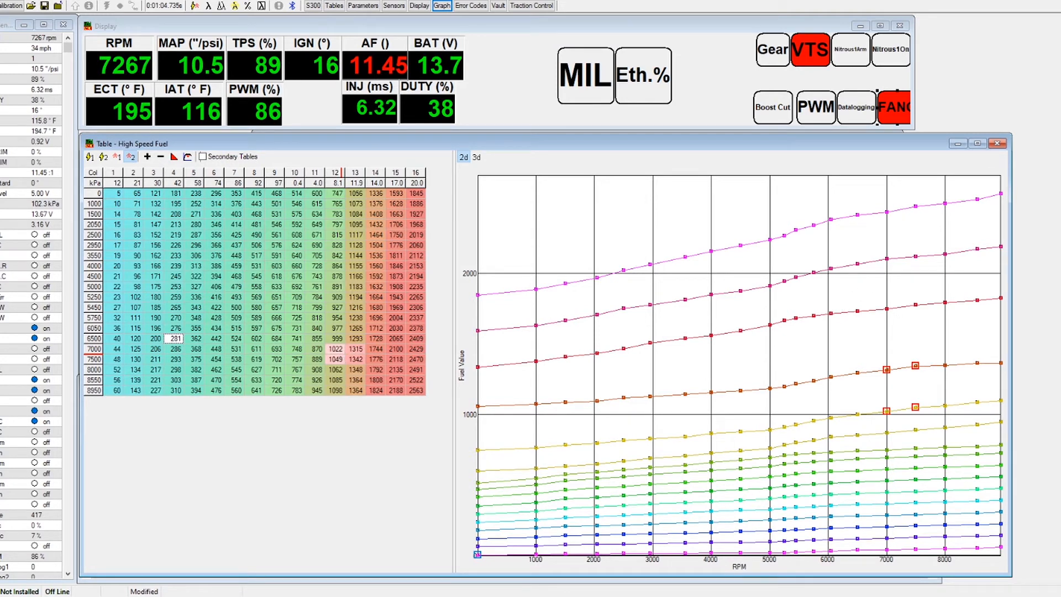
mouse_move(339, 355)
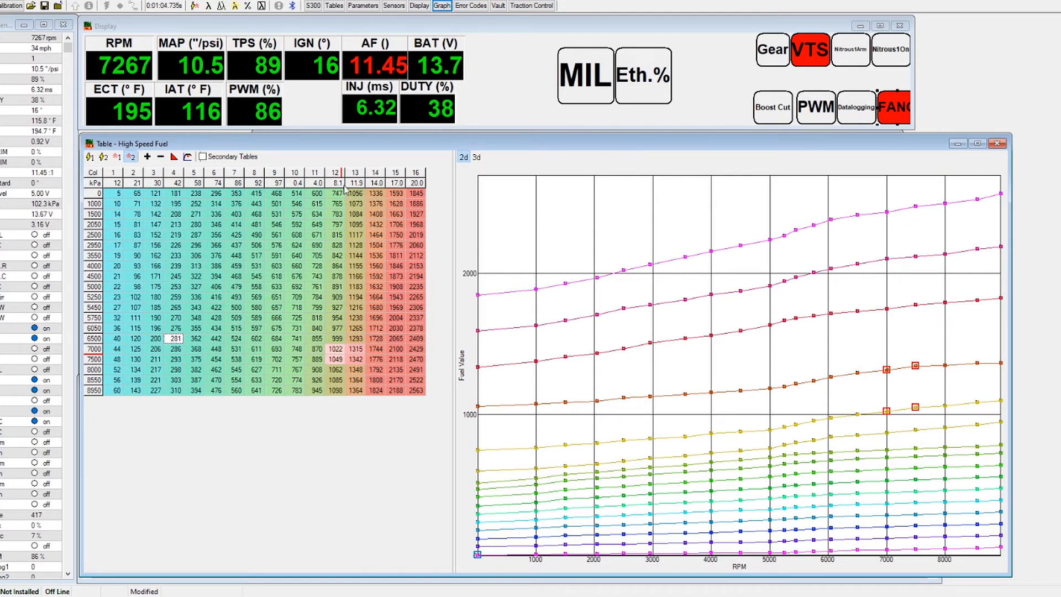
mouse_move(358, 210)
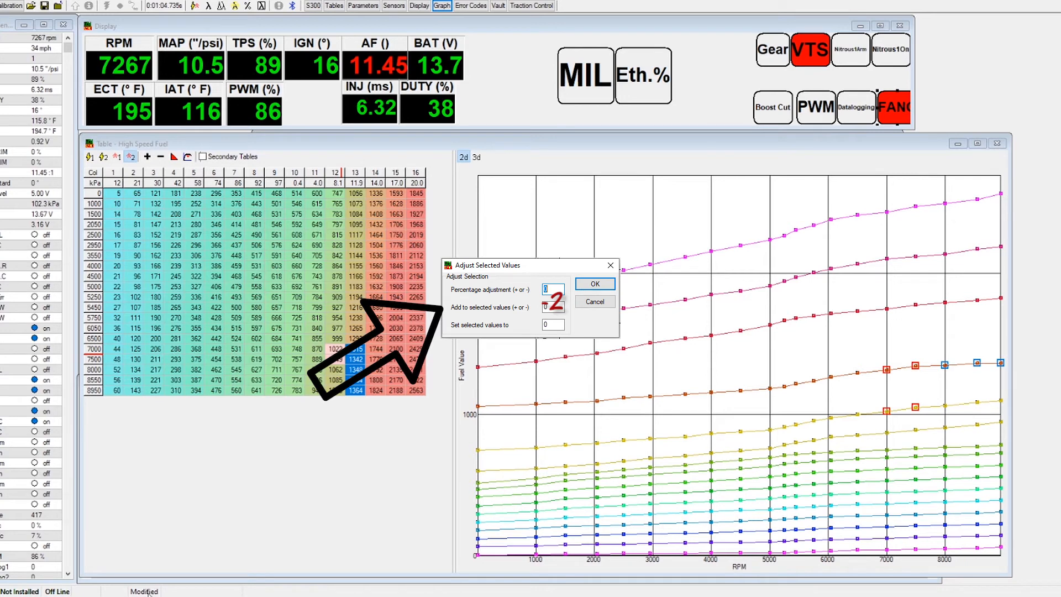
Reduce High Speed Fuel columns 12–13 from 6500 to 8950 rpm by 2
left_click(592, 284)
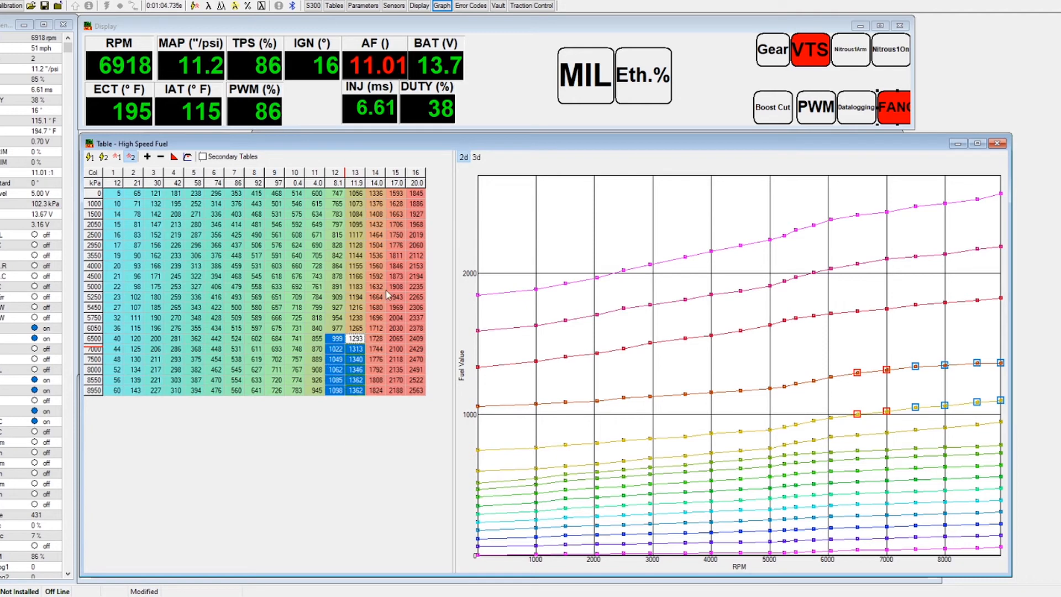
Check richness on the graph, then subtract 4 from High Speed Fuel column 13 rows 0–6050
left_click(441, 6)
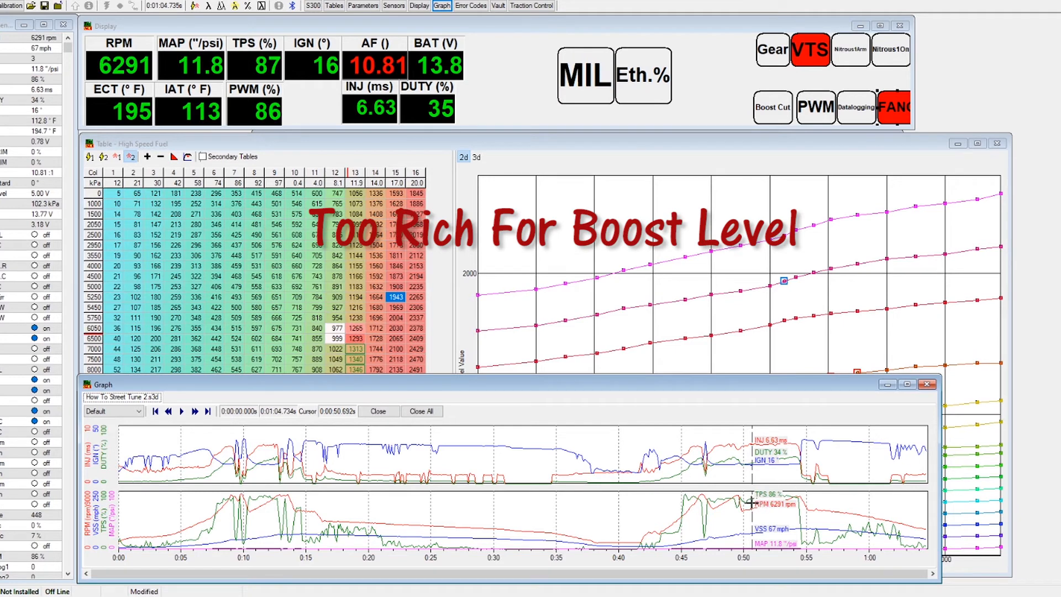
left_click(926, 385)
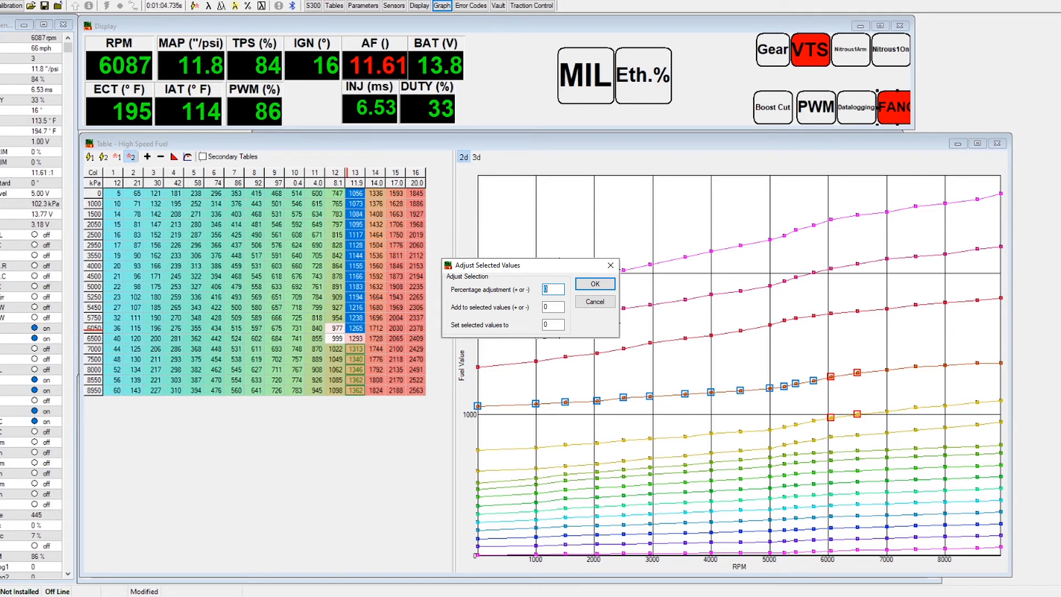
left_click(594, 284)
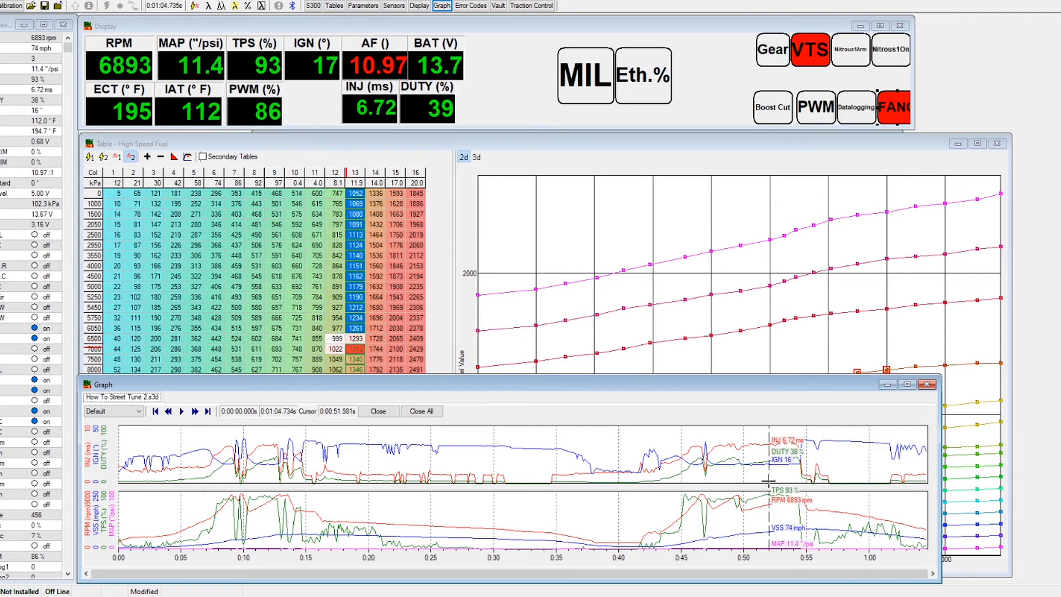
mouse_move(771, 481)
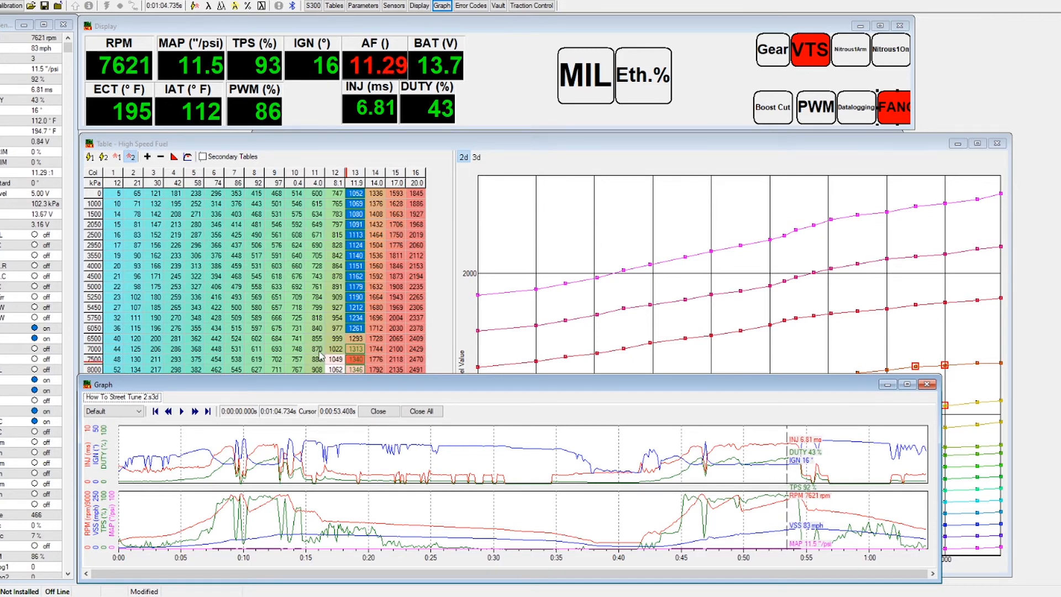
Trim the 7500 rpm row of High Speed Fuel columns 12–16 by 5 and review on the graph
left_click(926, 385)
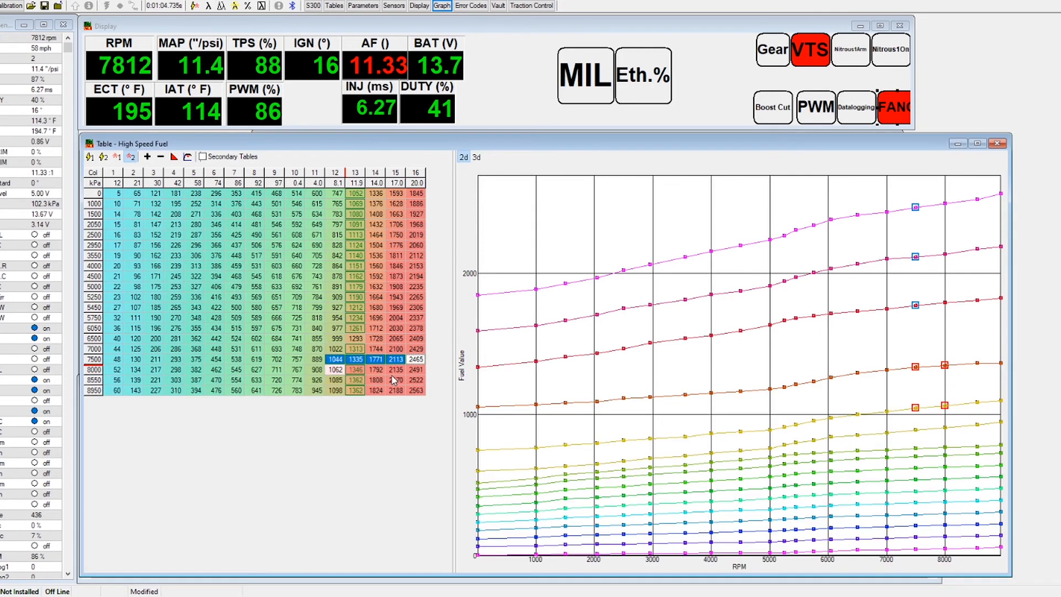
left_click(442, 5)
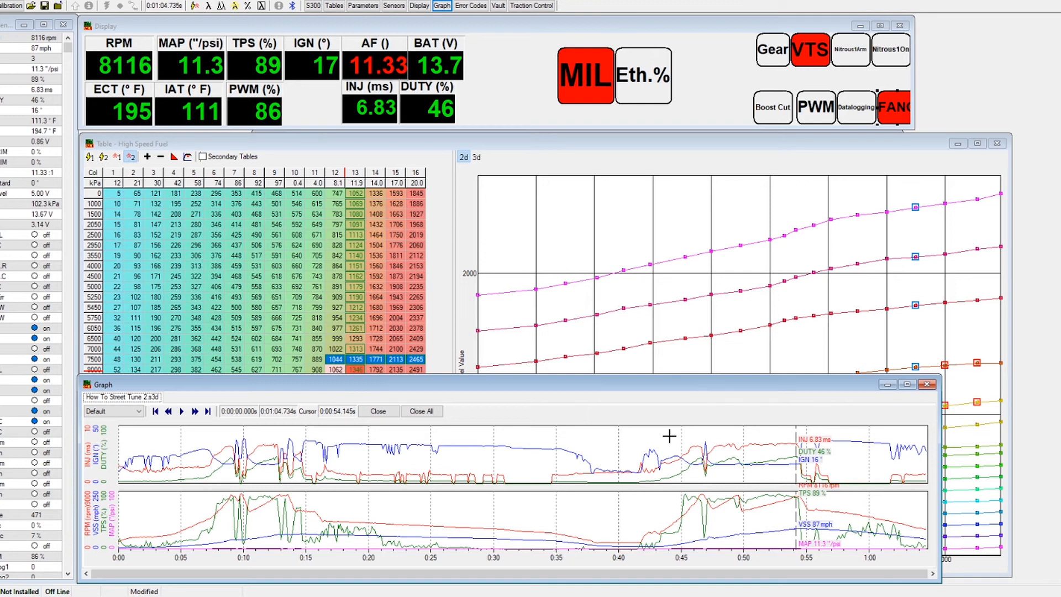
mouse_move(444, 69)
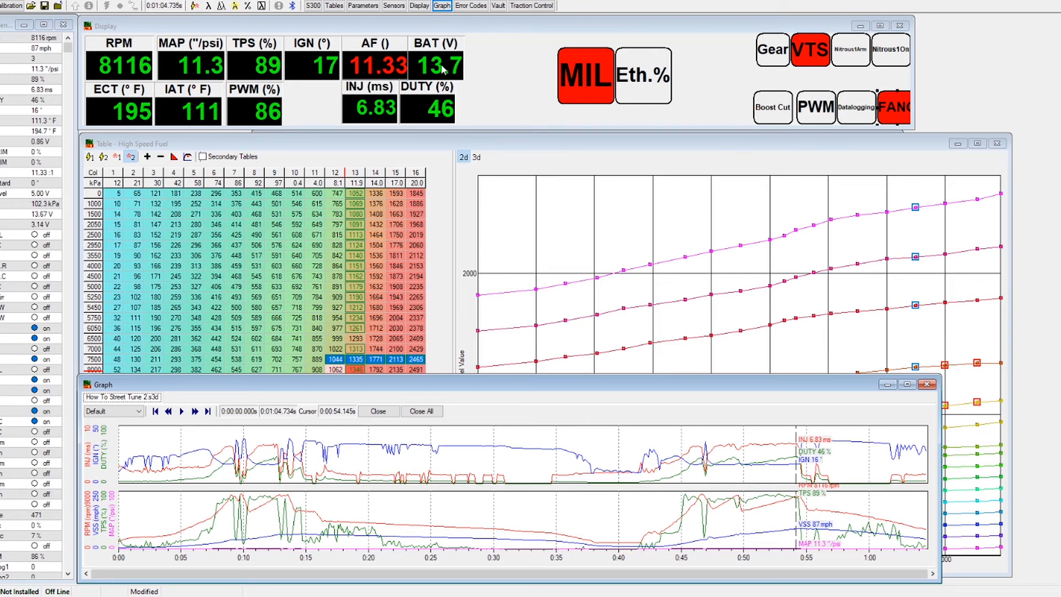
mouse_move(213, 122)
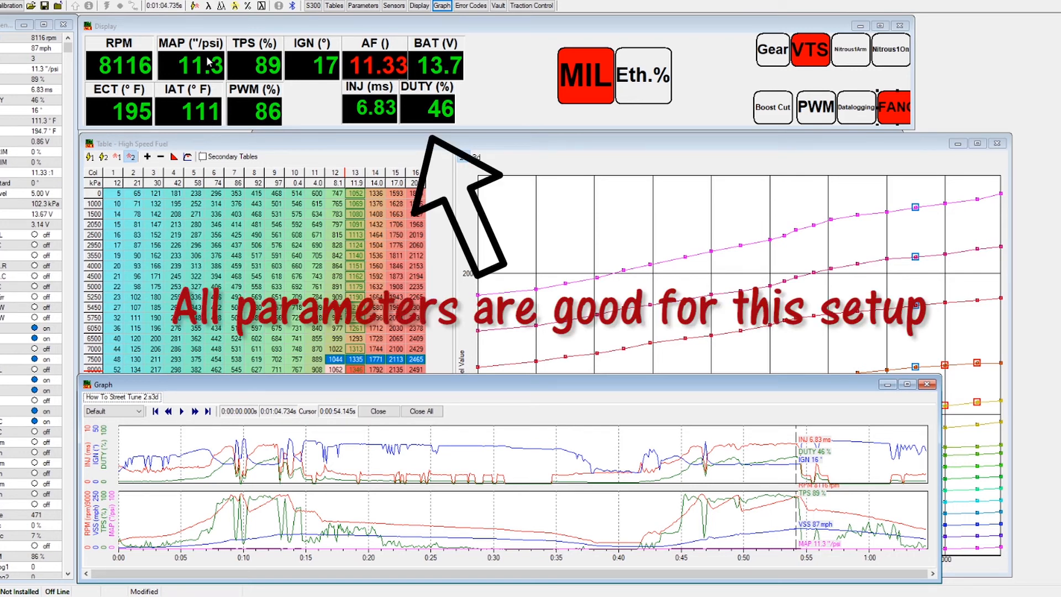
mouse_move(409, 165)
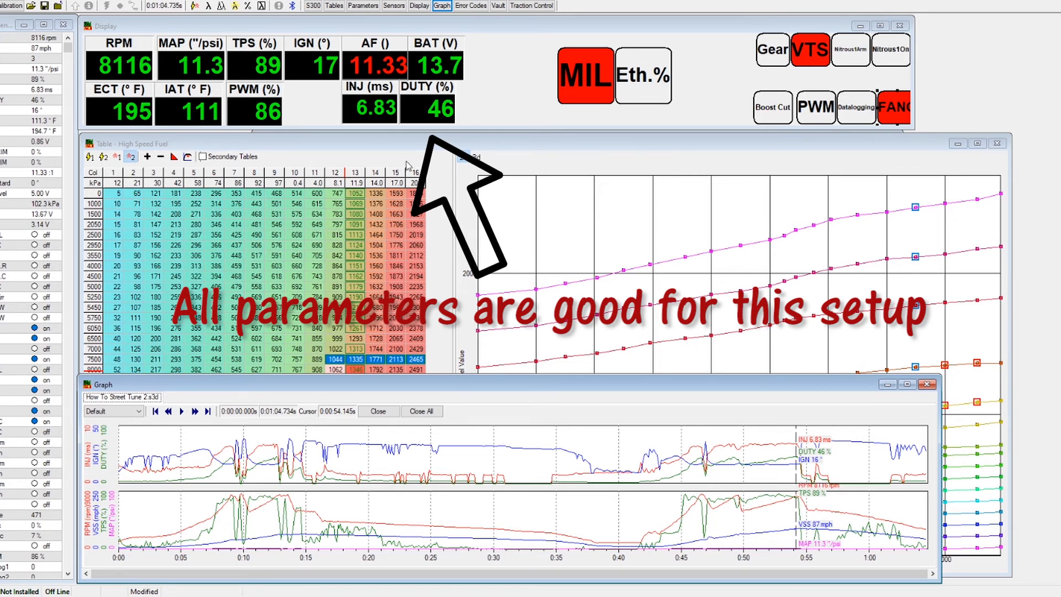
mouse_move(823, 530)
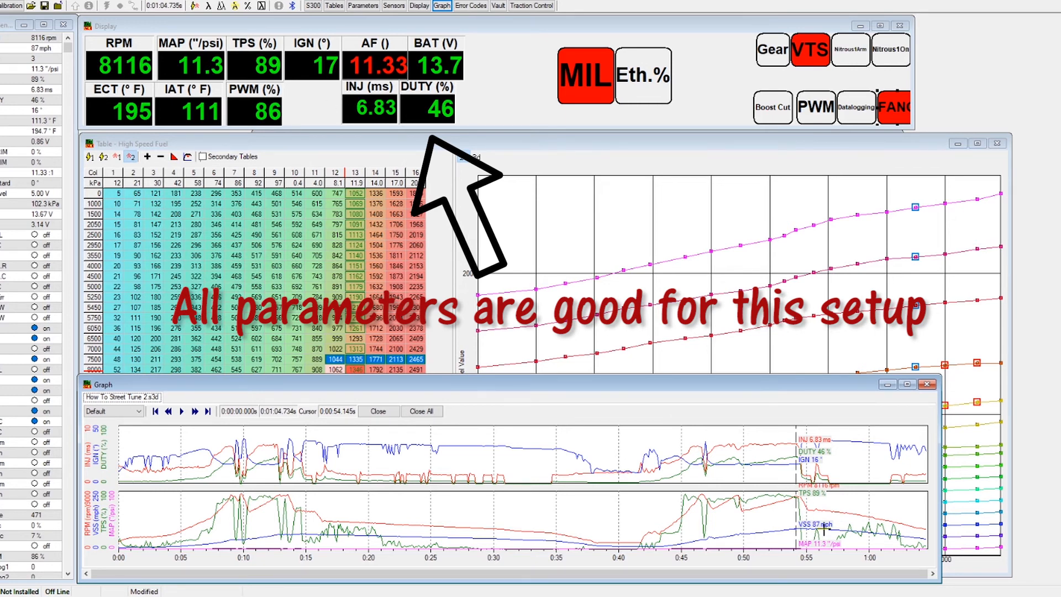
mouse_move(810, 529)
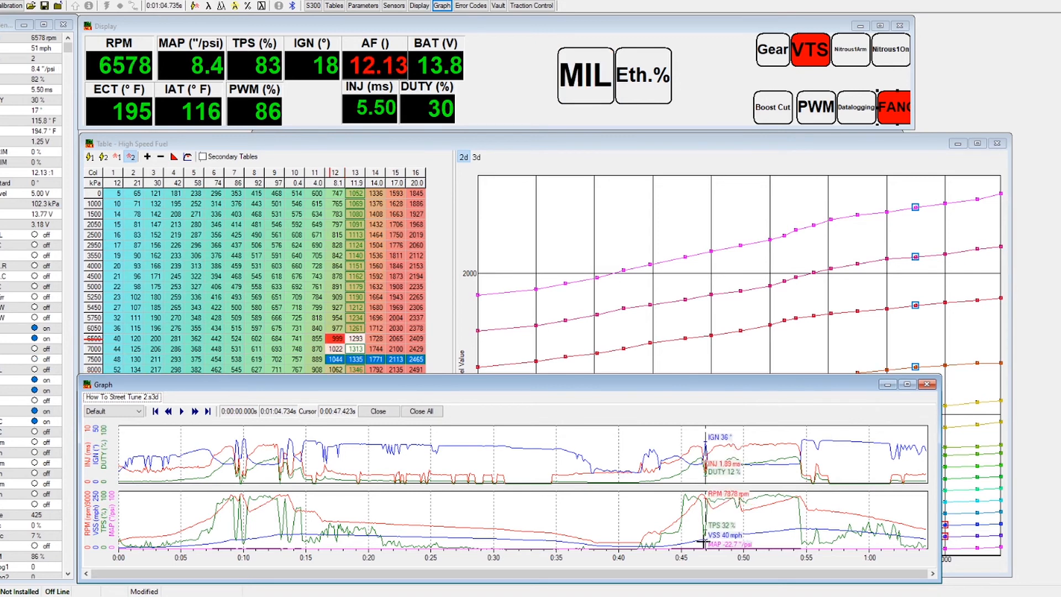
mouse_move(706, 535)
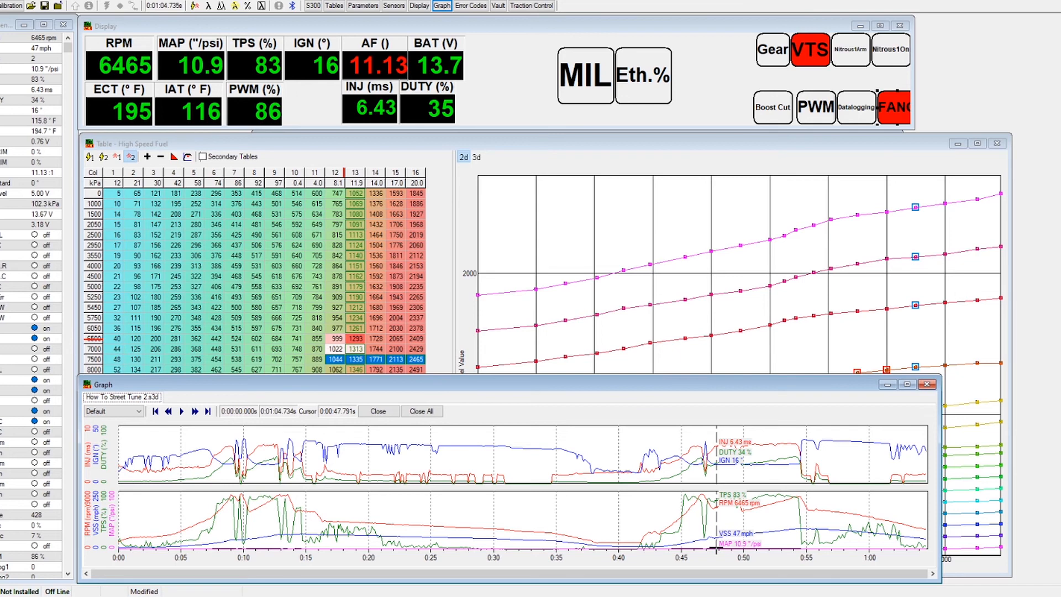
mouse_move(715, 520)
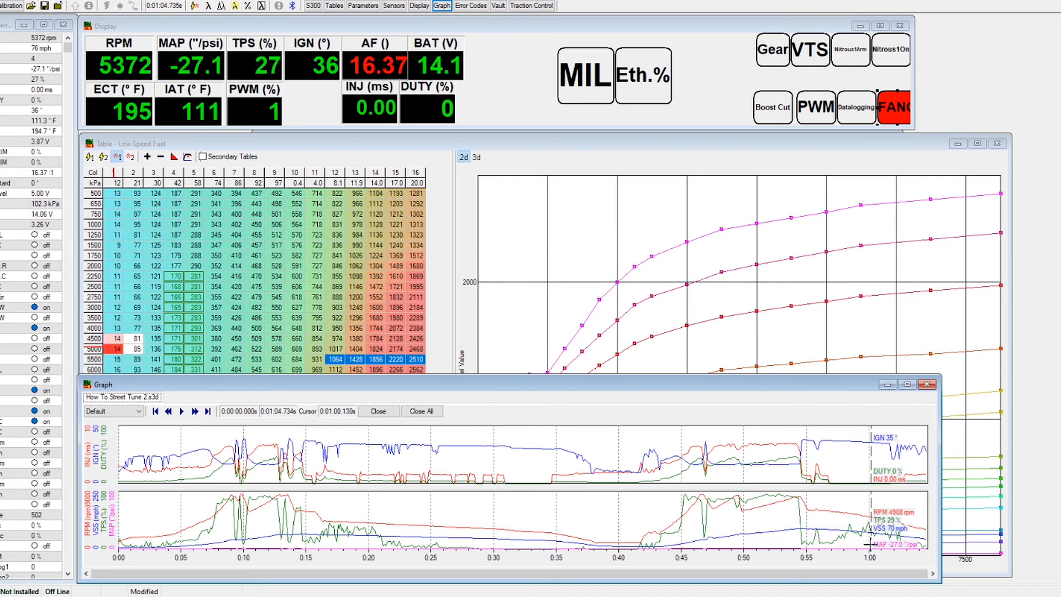
Review Overrun Fuel Cutoff and Tip In Fuel in Parameters, then return to Low Speed Fuel
left_click(362, 5)
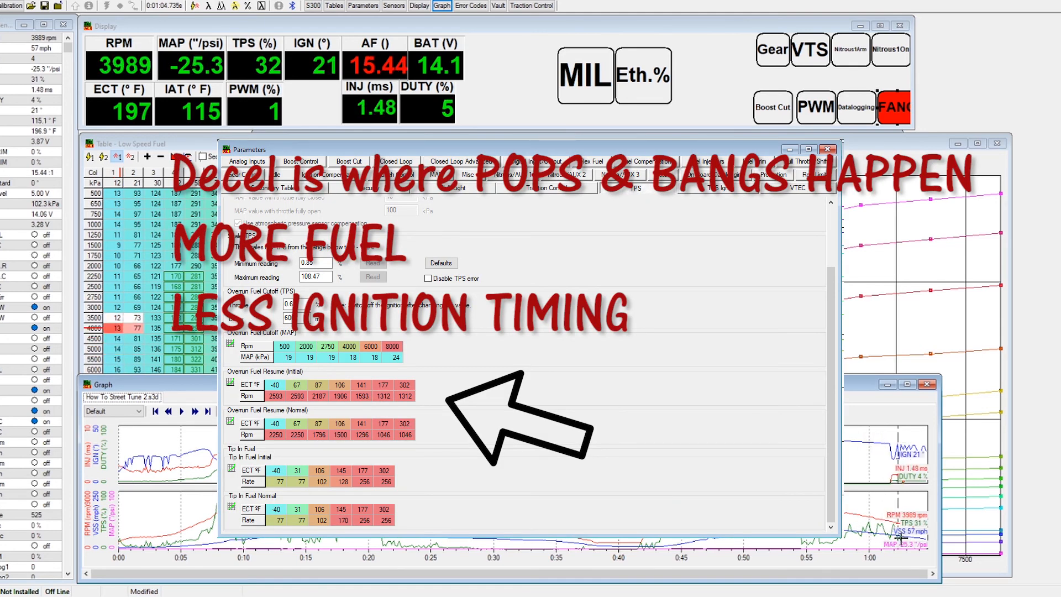
left_click(828, 149)
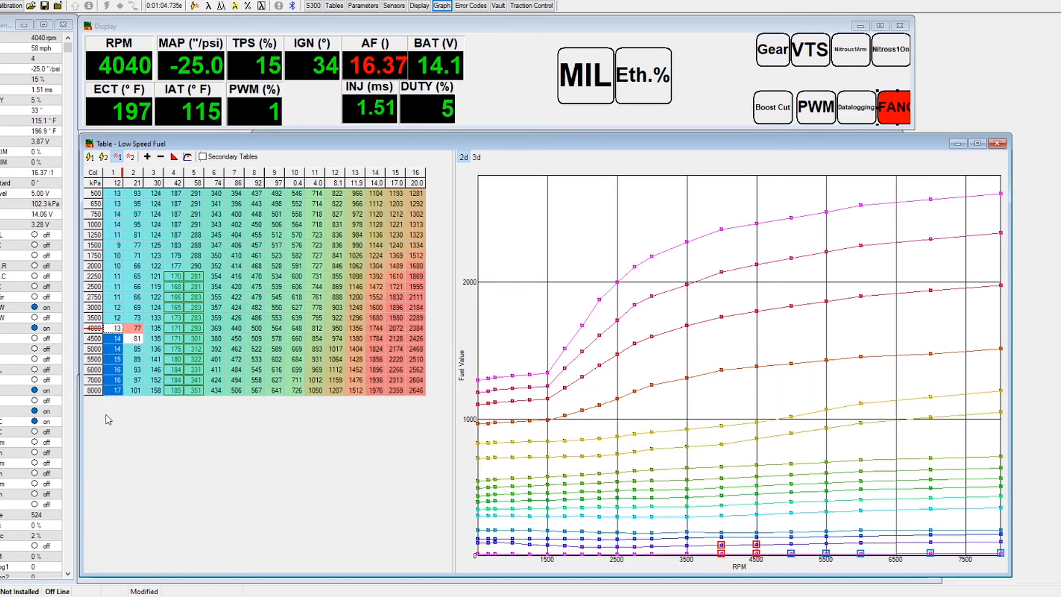
mouse_move(212, 119)
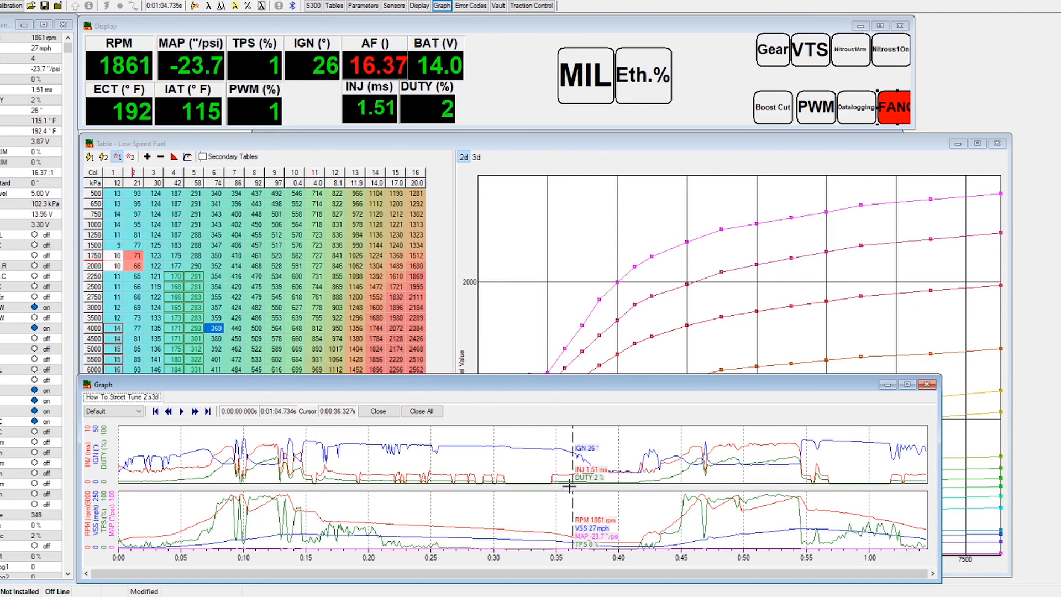
mouse_move(155, 440)
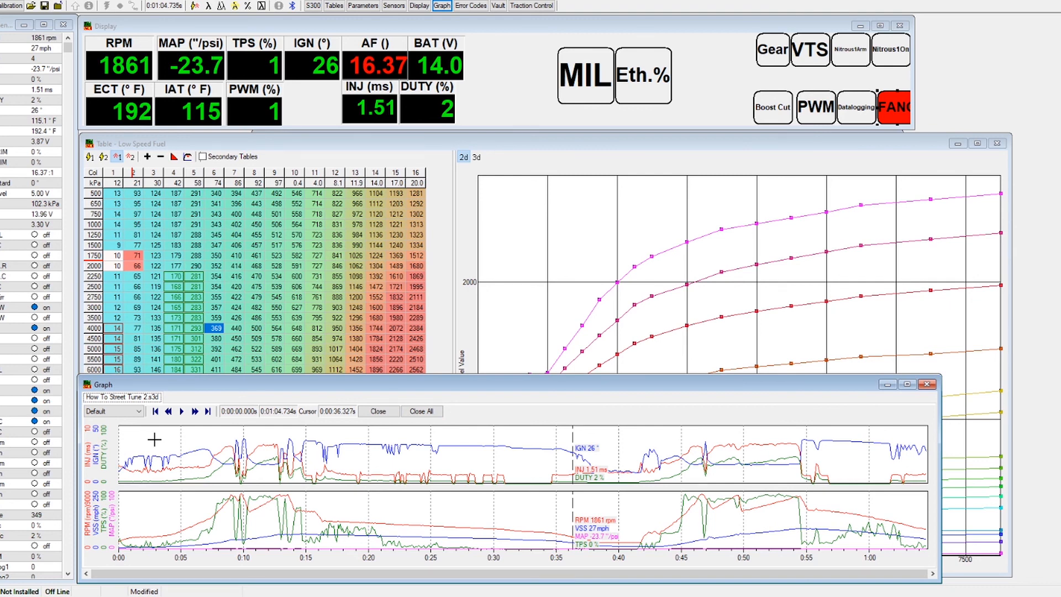
mouse_move(379, 466)
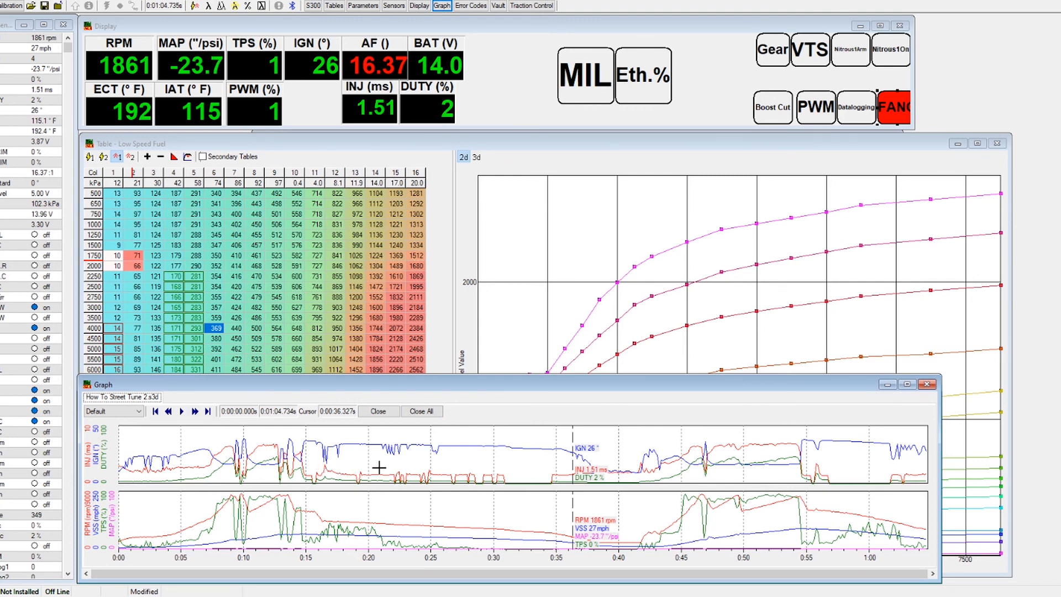